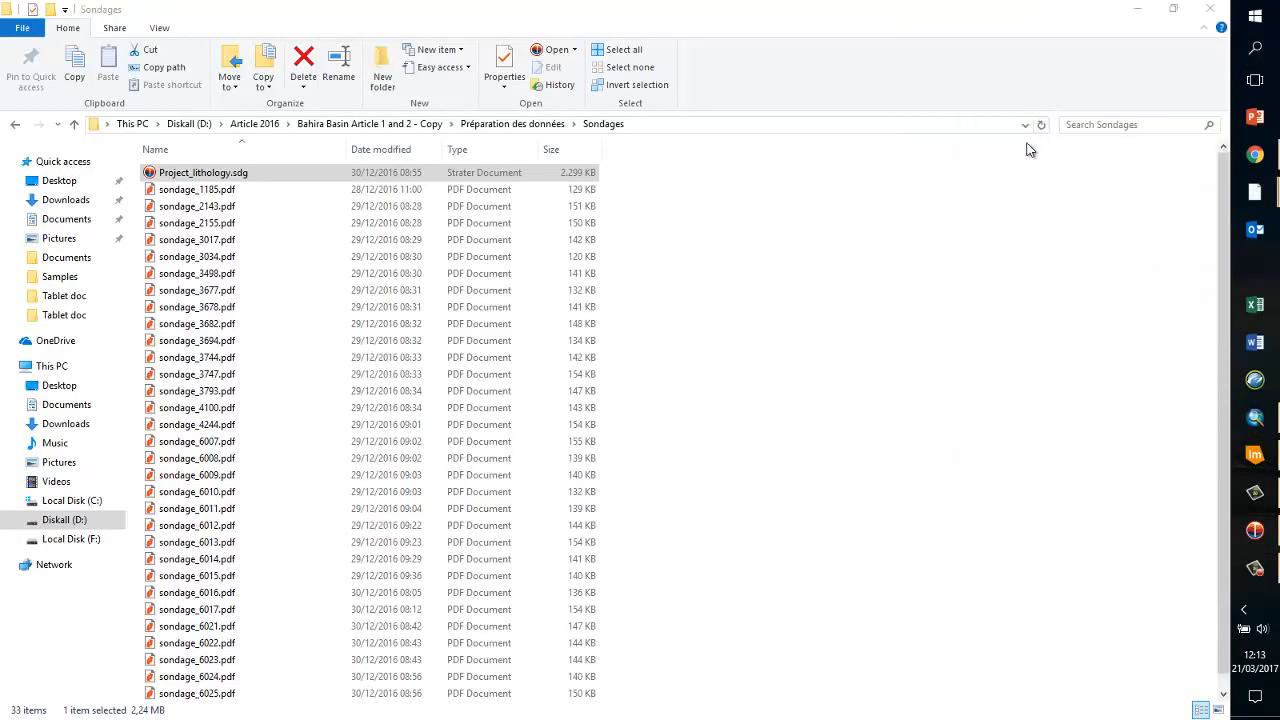
- Open Project_lithology.sdg in Strater and dismiss the welcome screen
double_click(202, 172)
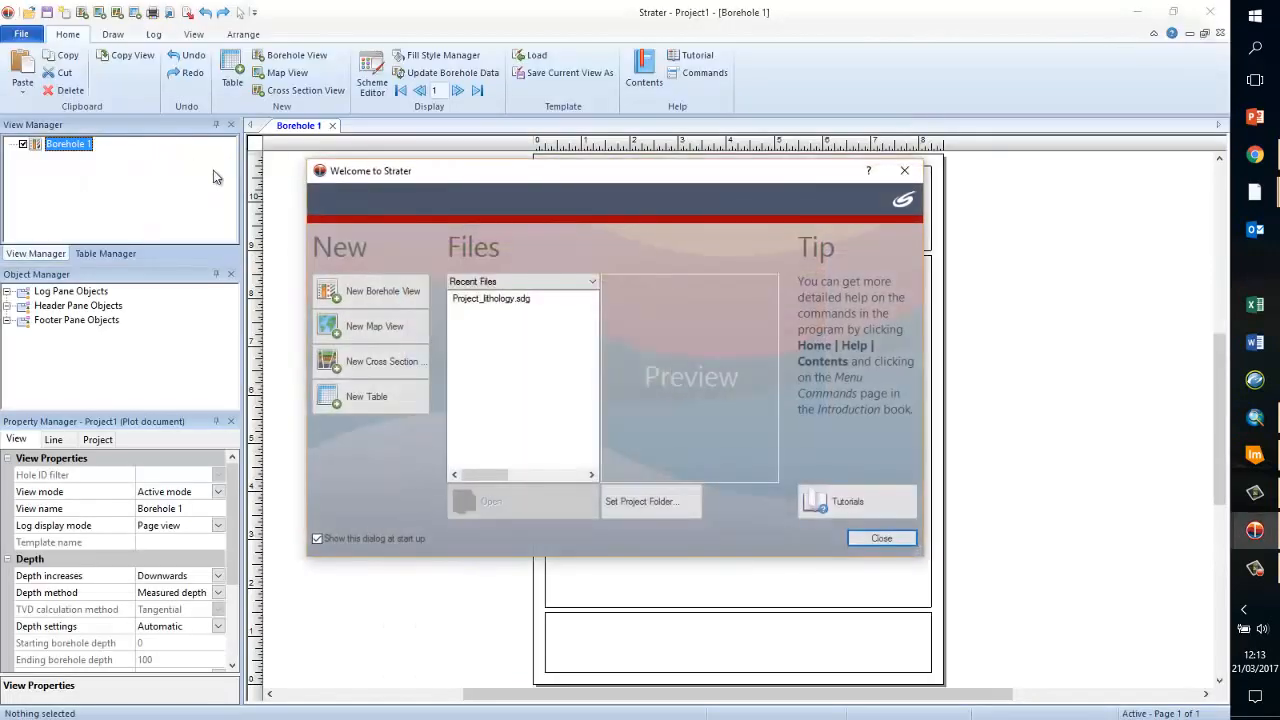
left_click(880, 538)
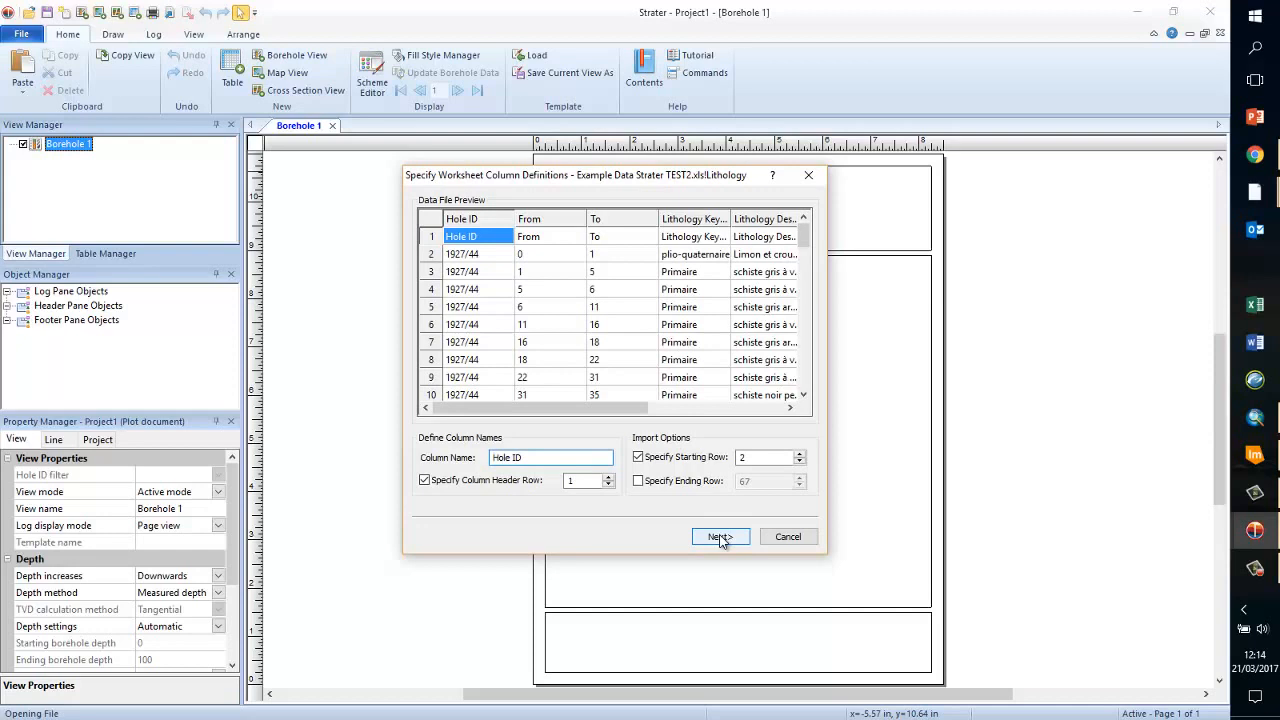
- Accept the column definitions and finish importing the worksheet as a Lithology table
left_click(720, 536)
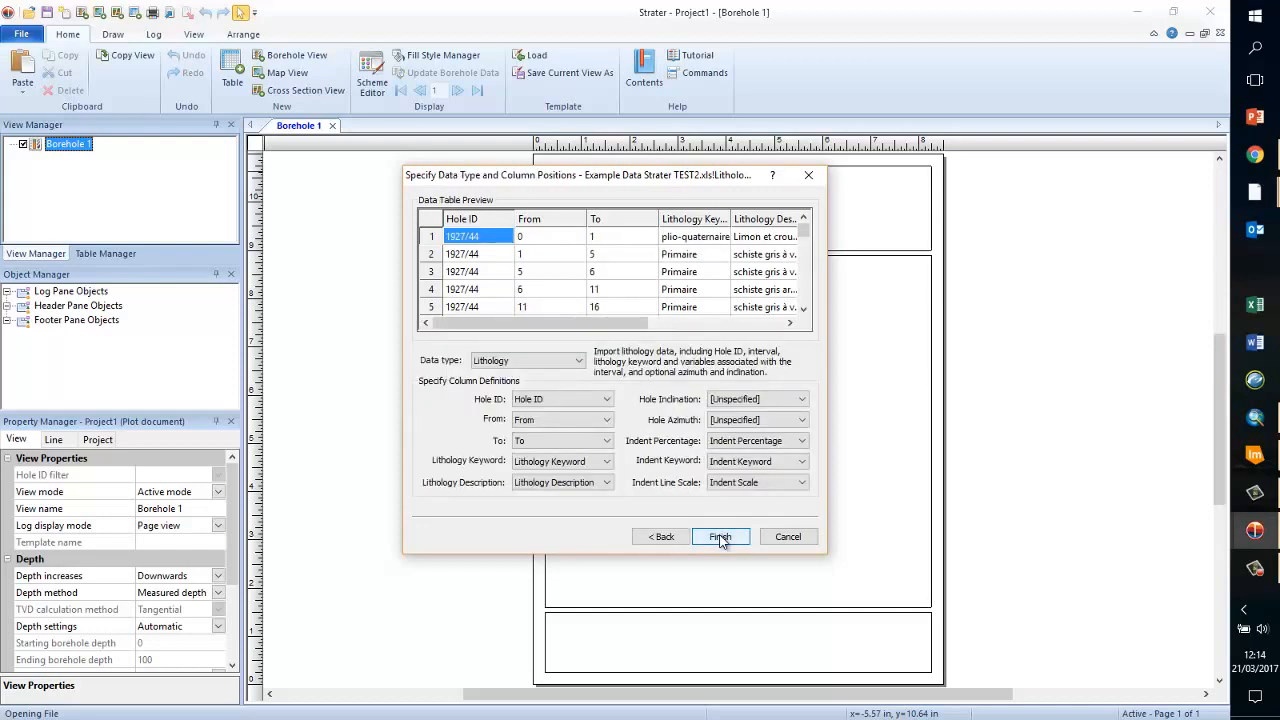
left_click(720, 536)
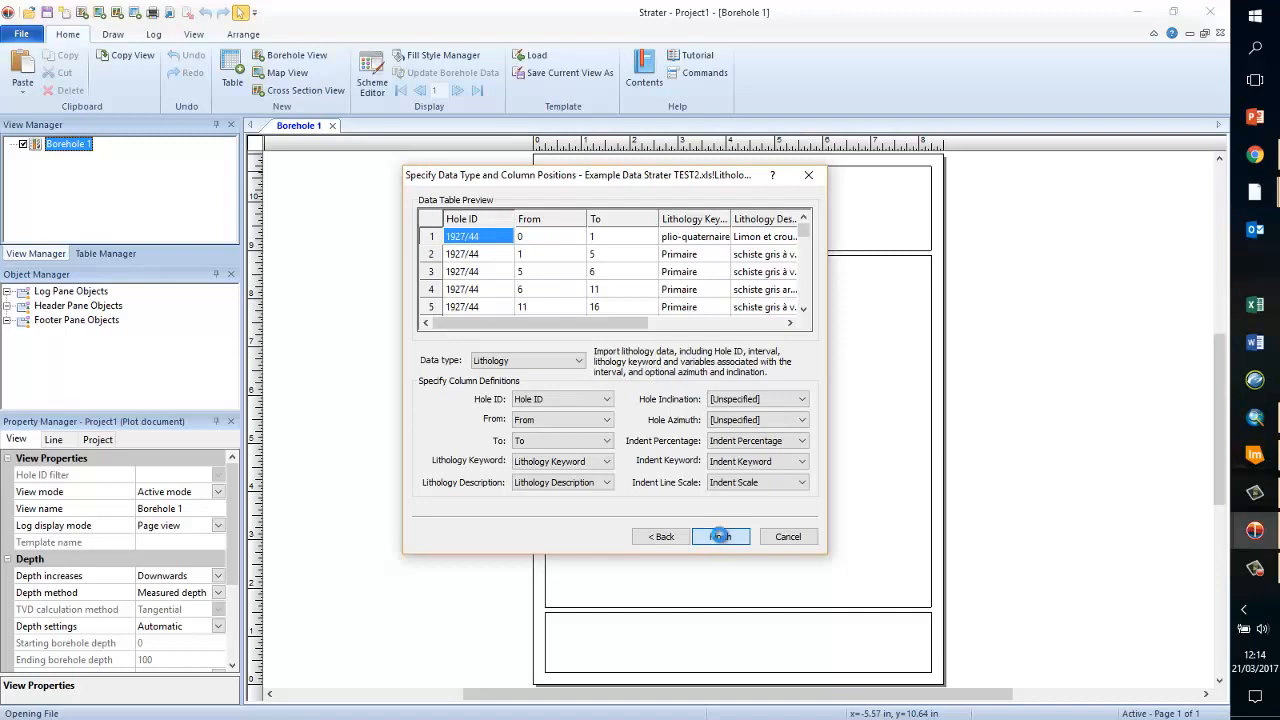
left_click(720, 536)
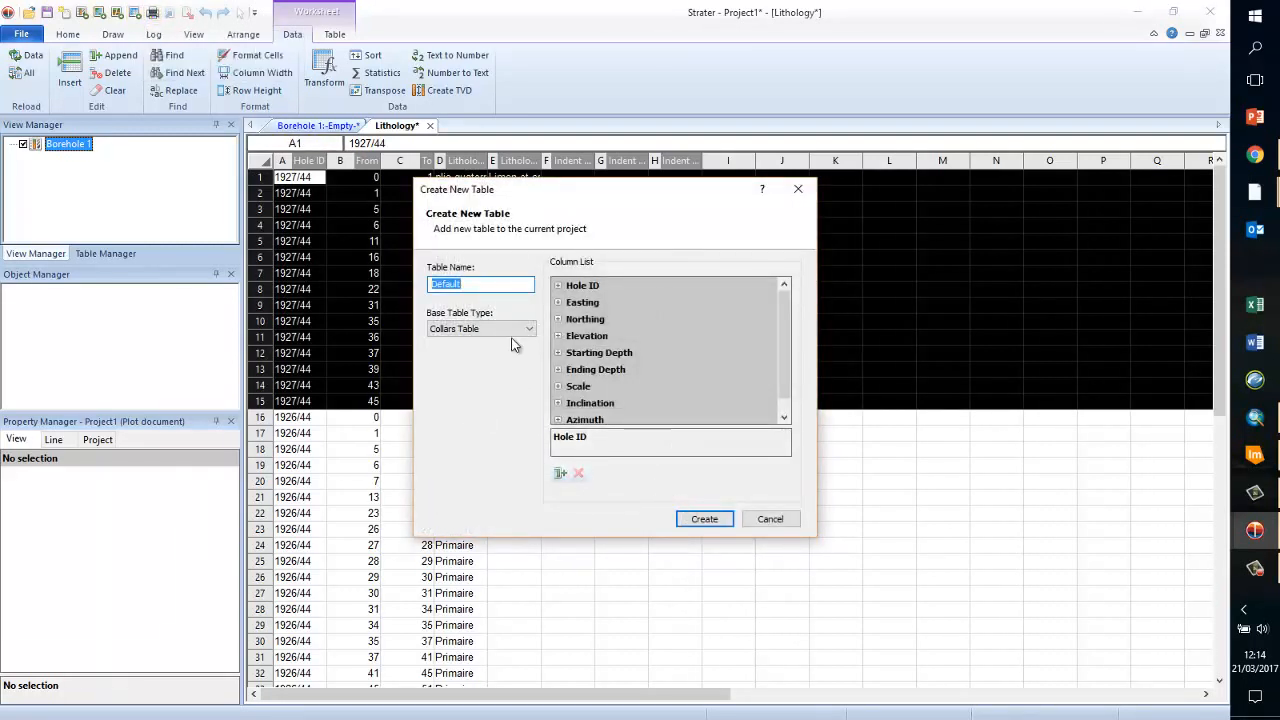
- Create the Default table with Base Table Type Lithology Table and return to Home
left_click(480, 328)
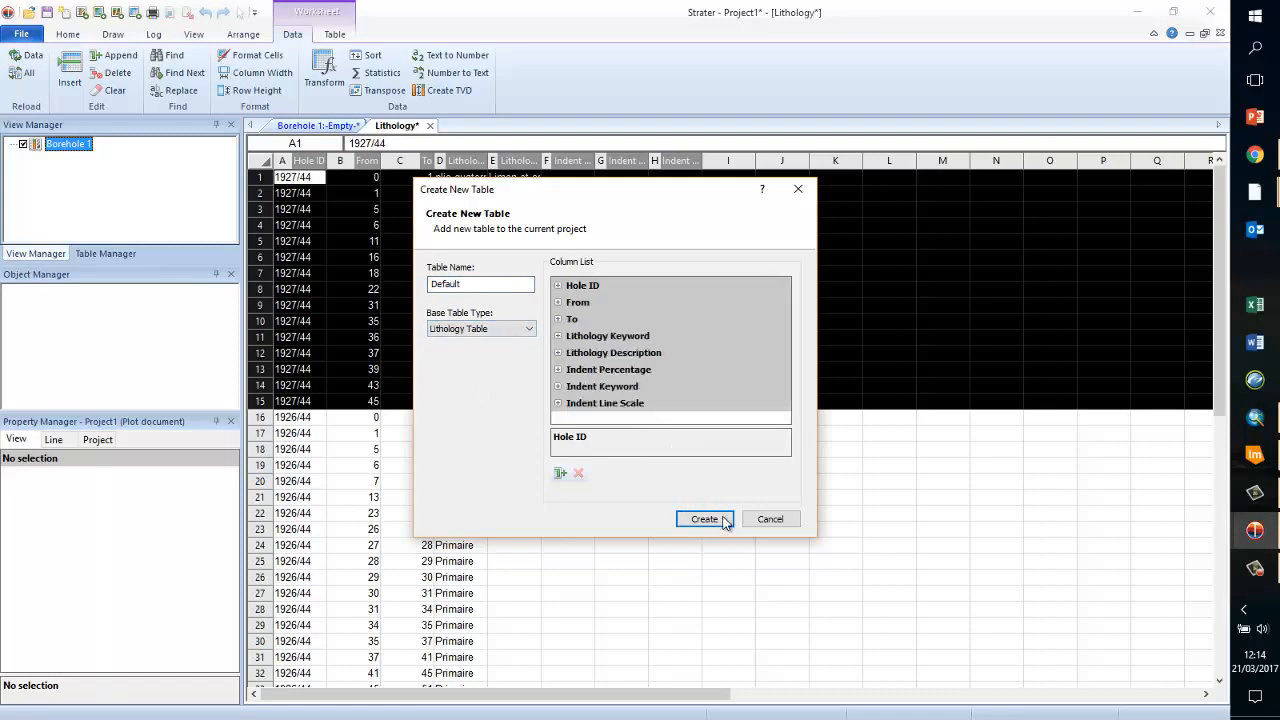
left_click(704, 520)
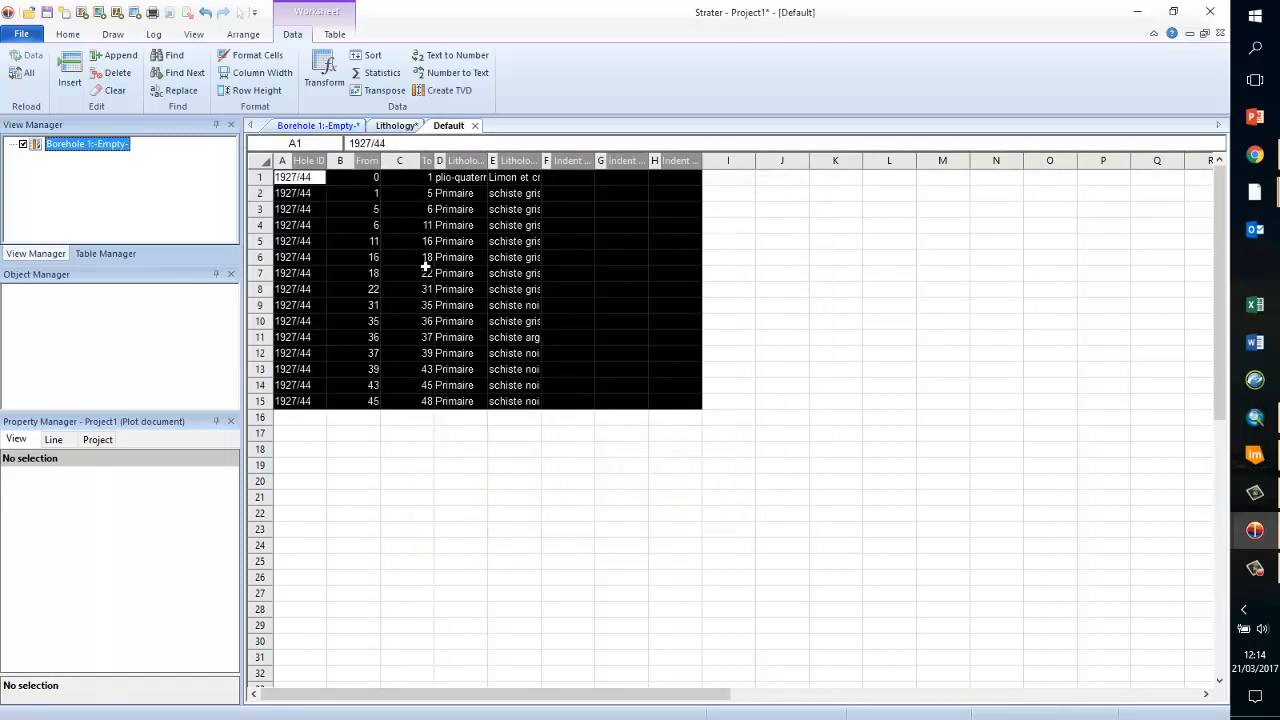
left_click(728, 448)
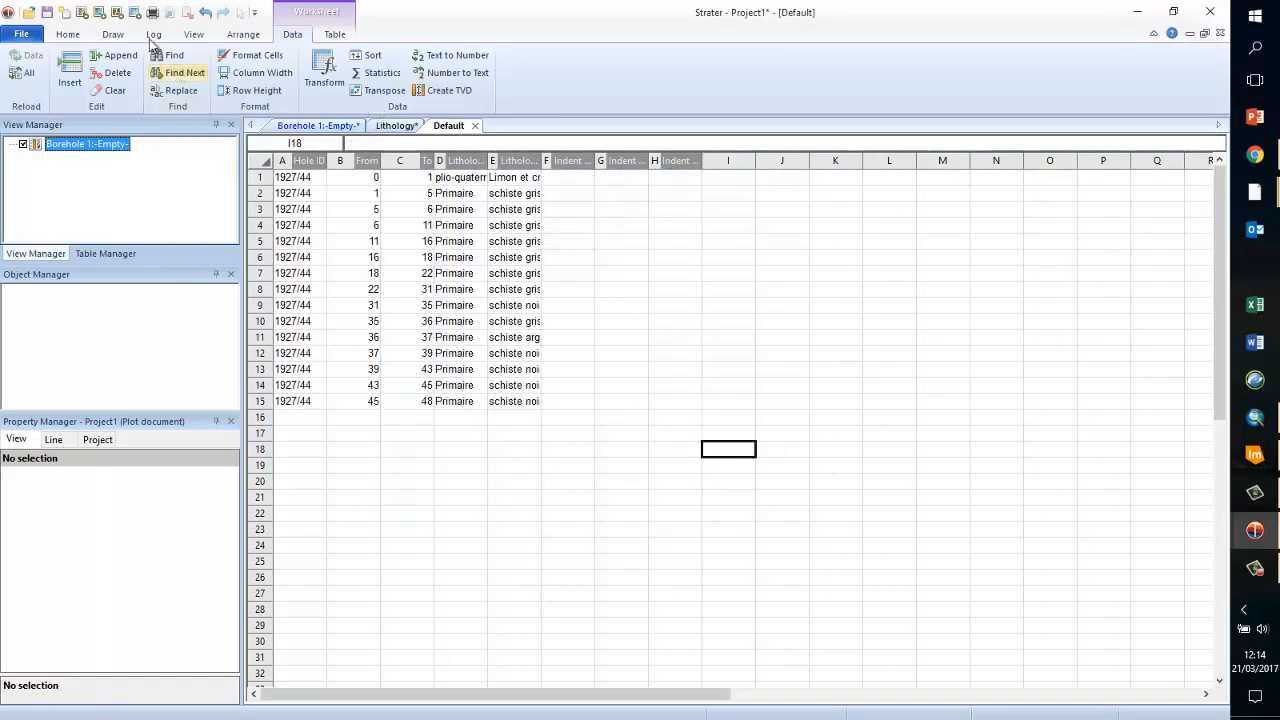
left_click(68, 34)
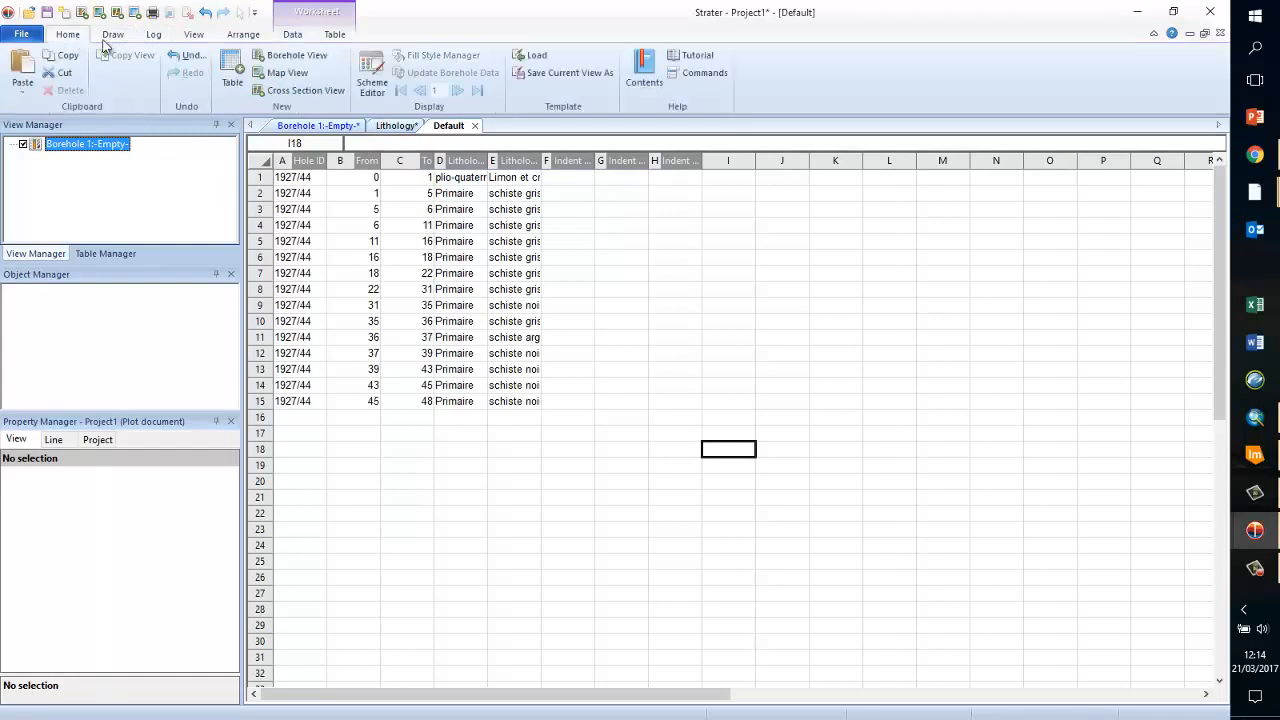
mouse_move(82, 12)
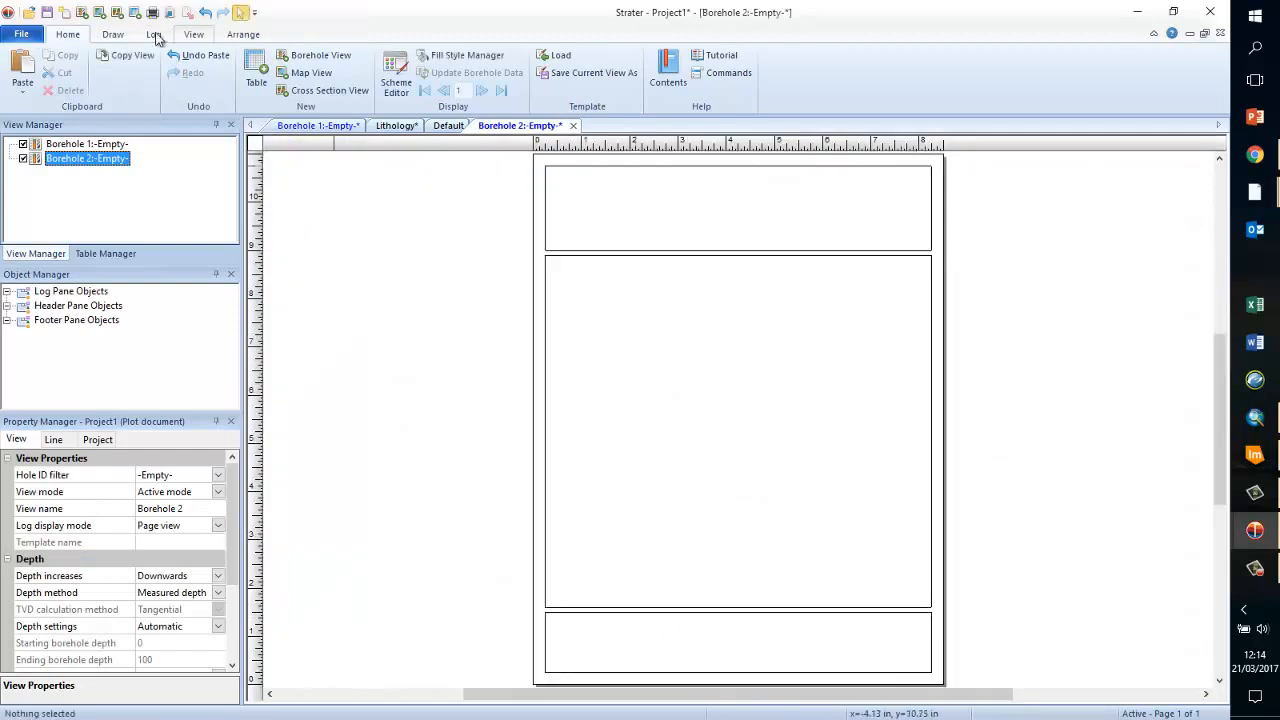
- Add a Lithology log sourced from the Lithology table and position the depth scale log
left_click(152, 34)
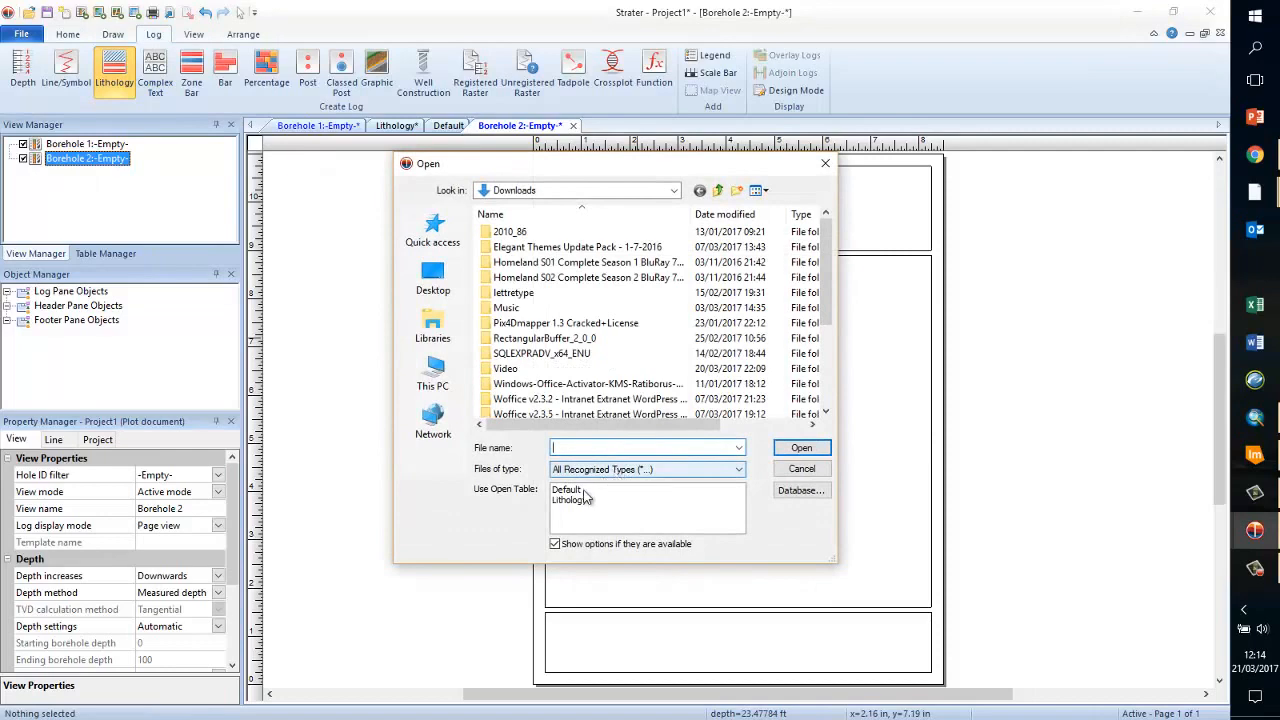
left_click(570, 500)
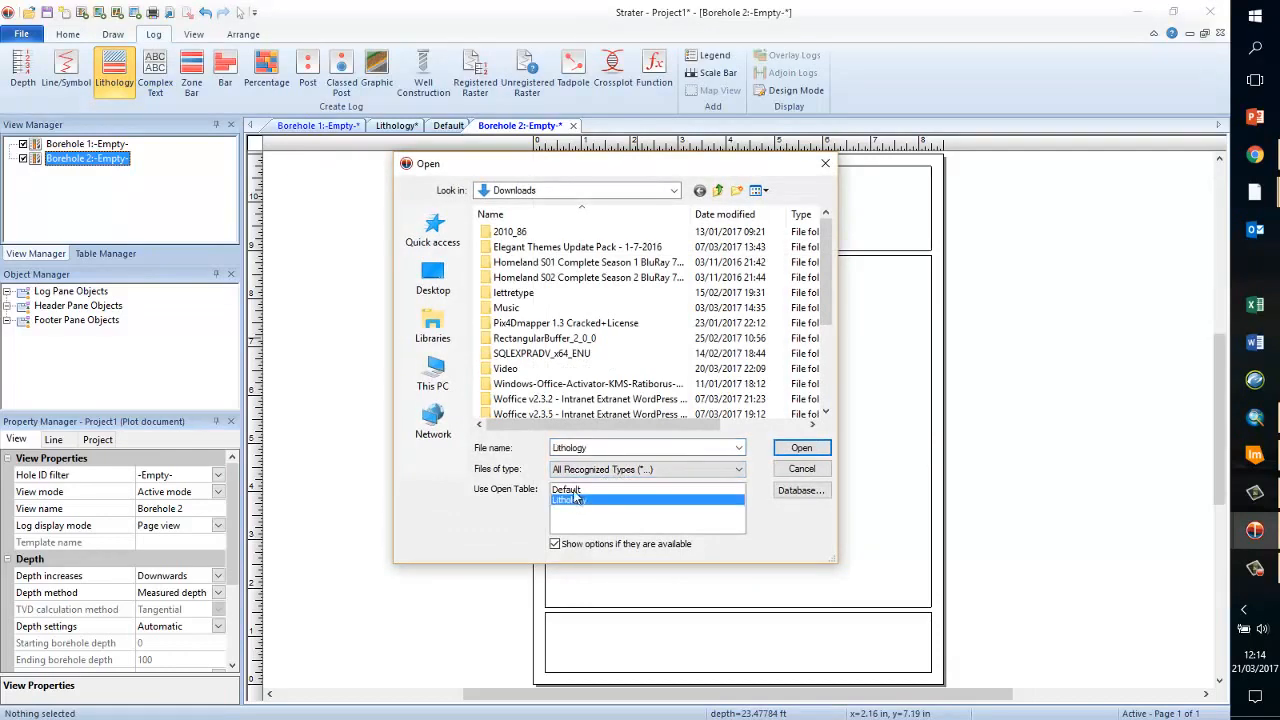
left_click(800, 448)
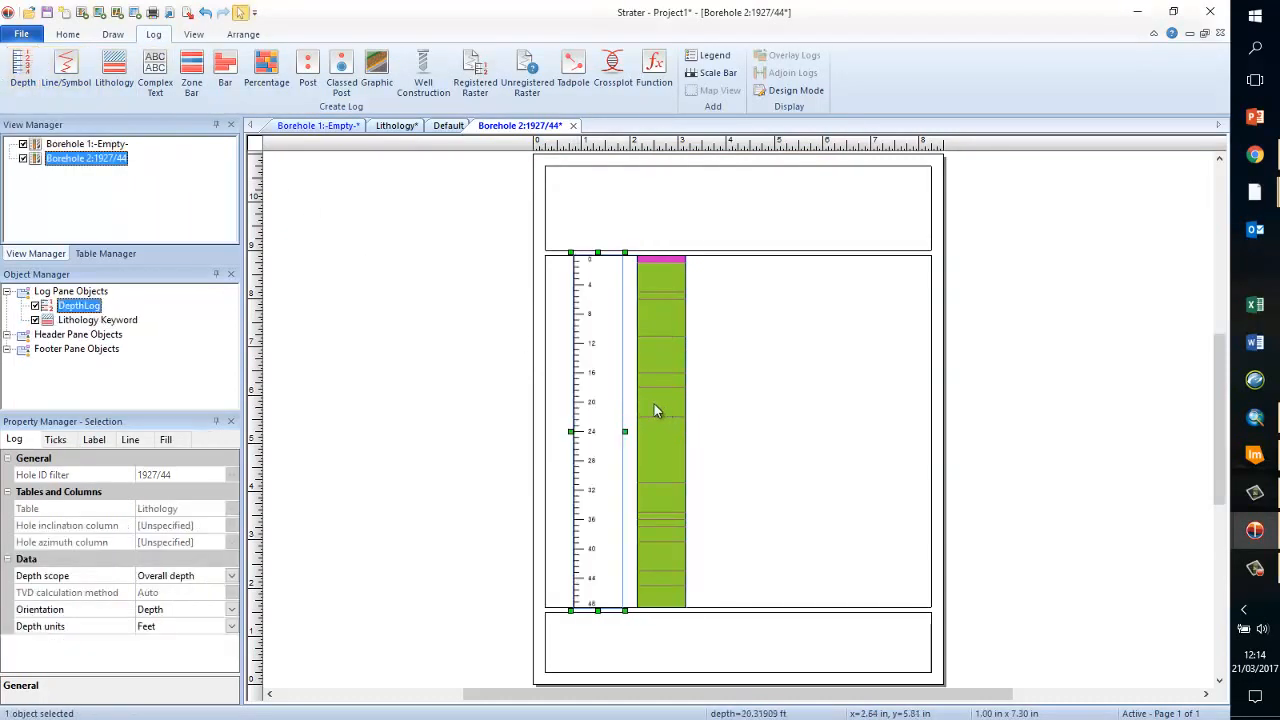
left_click(96, 320)
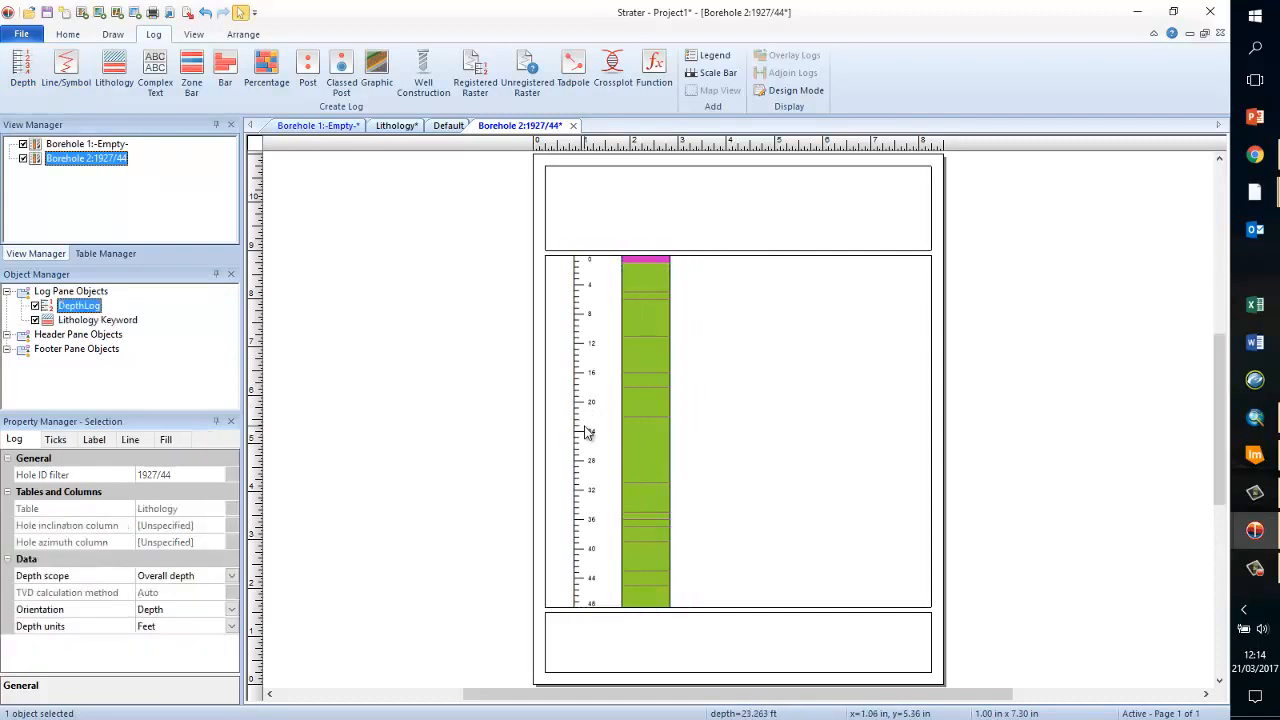
left_click(96, 320)
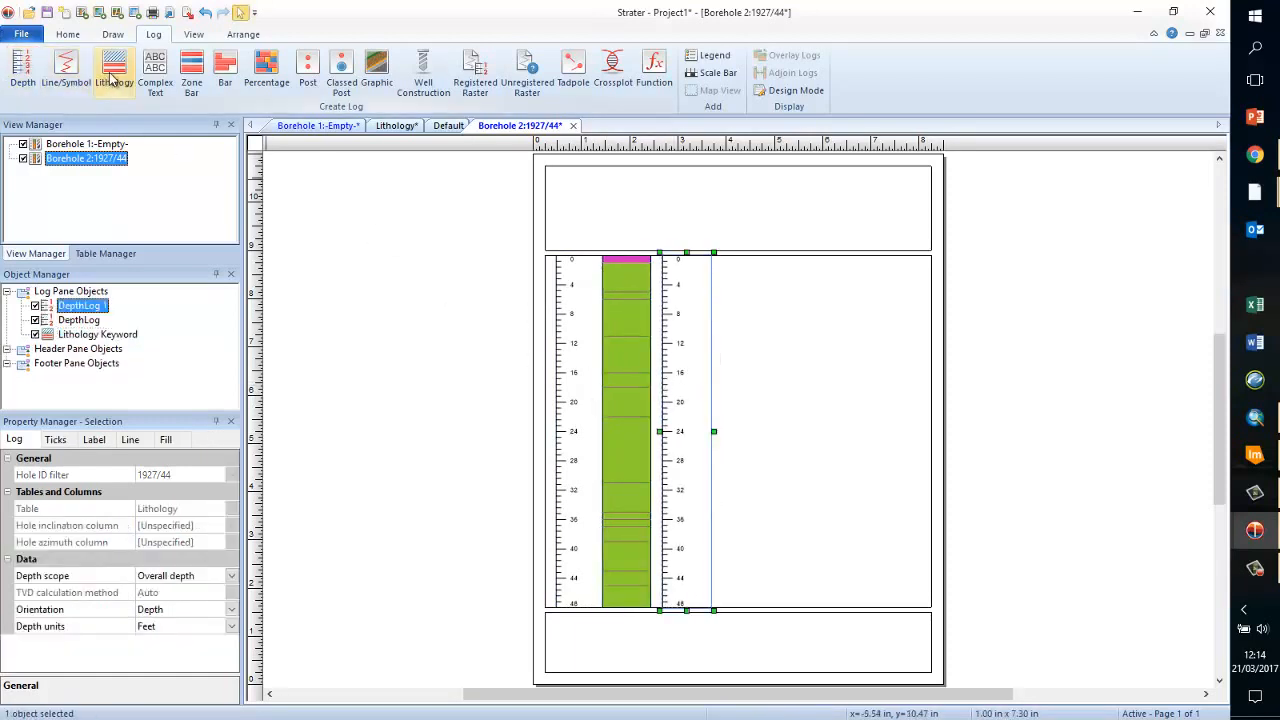
- Add a Complex Text log of lithology descriptions from the Default table
left_click(114, 70)
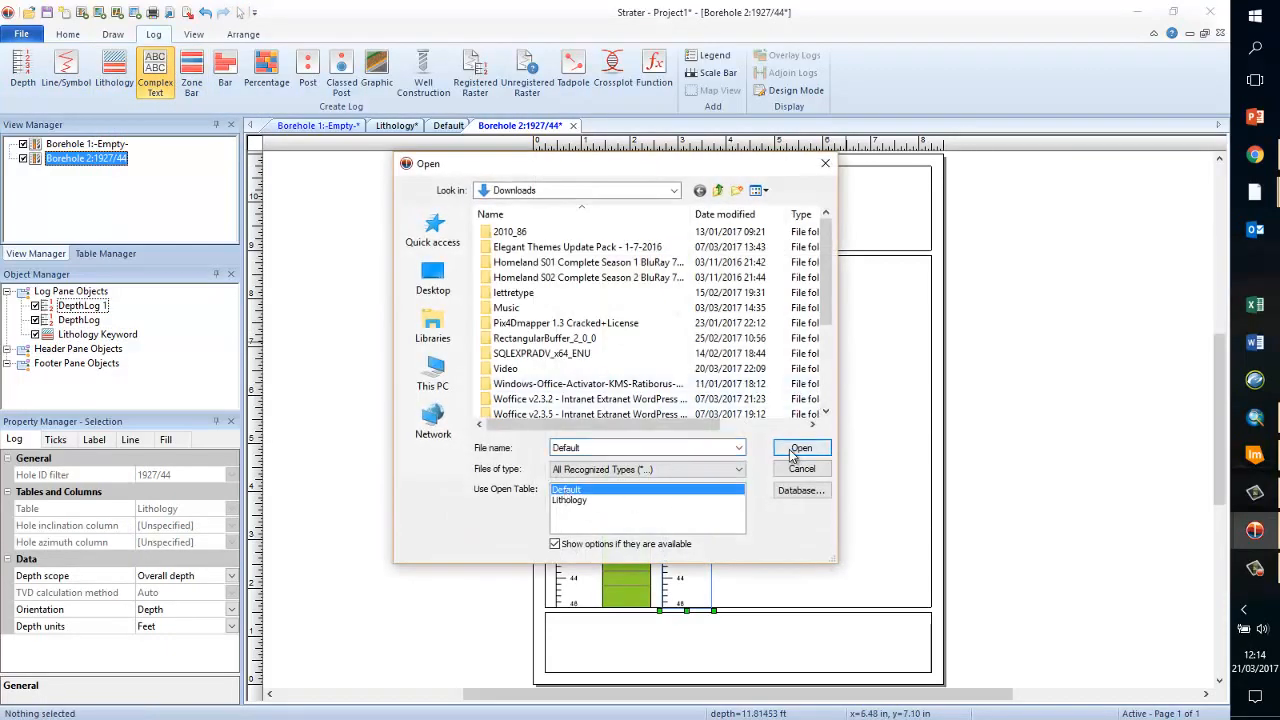
left_click(802, 448)
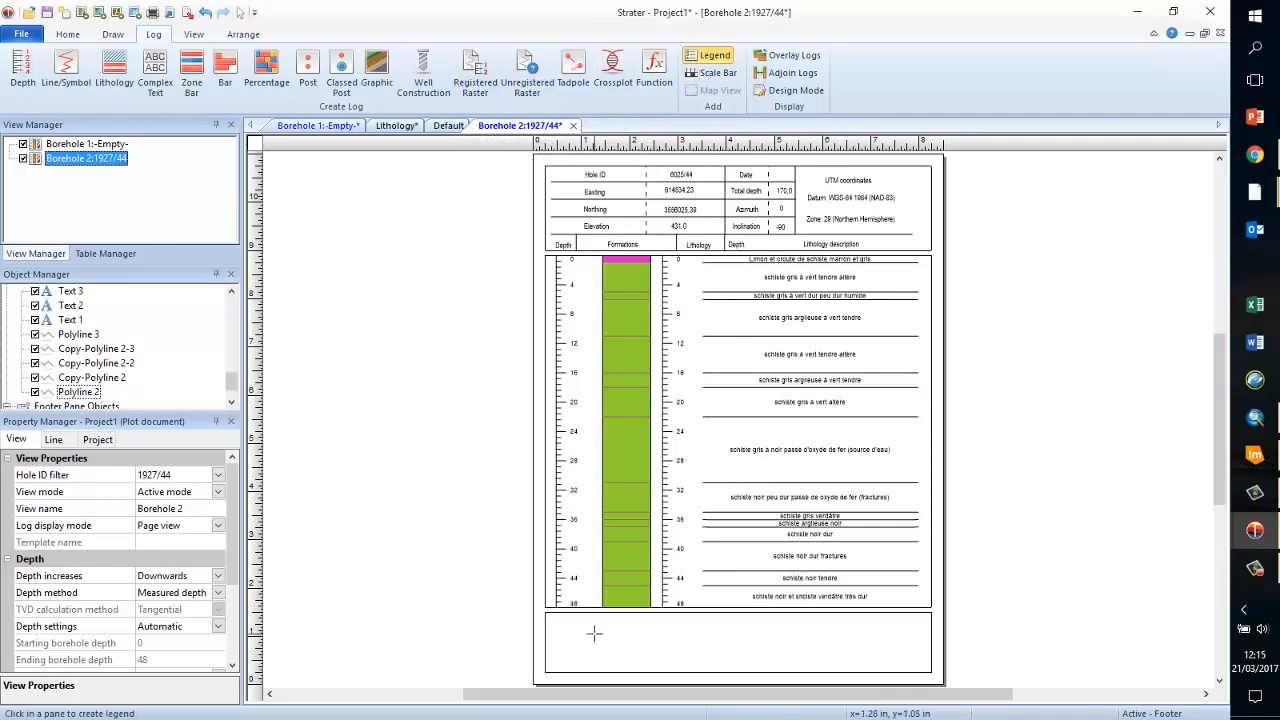
- Place the lithology legend in the footer and show the File > Export options
left_click(712, 56)
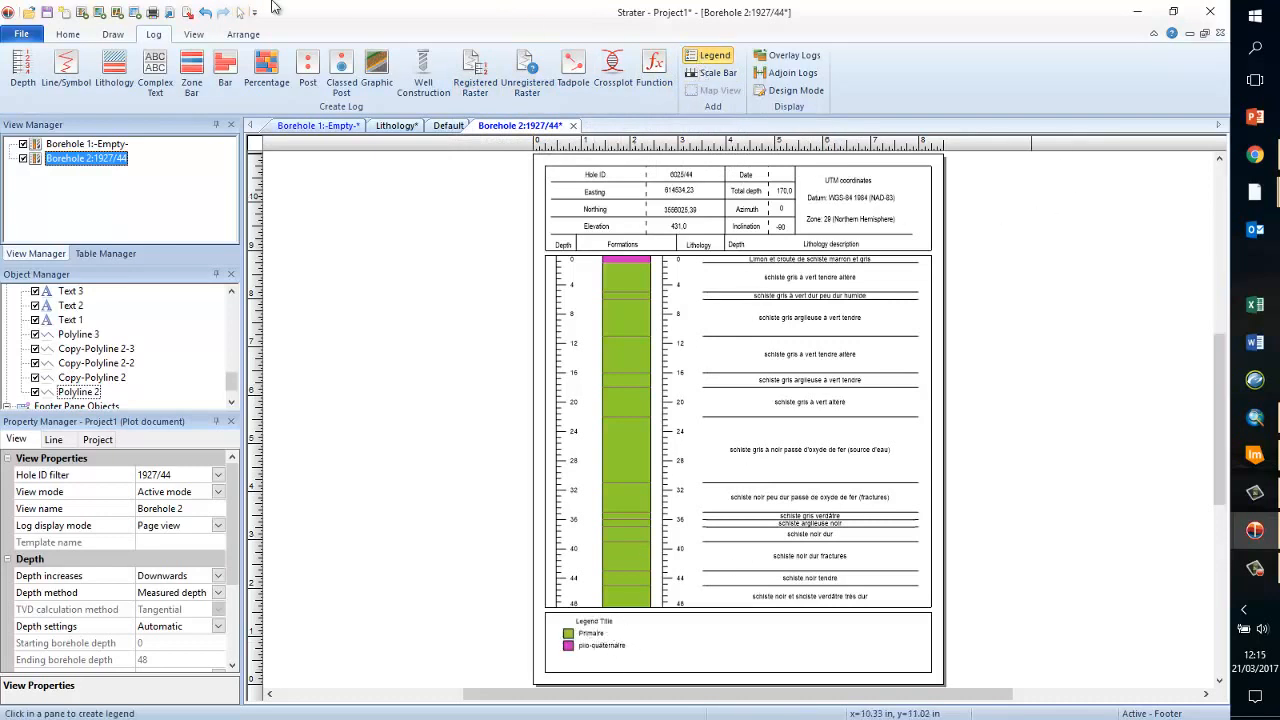
left_click(20, 32)
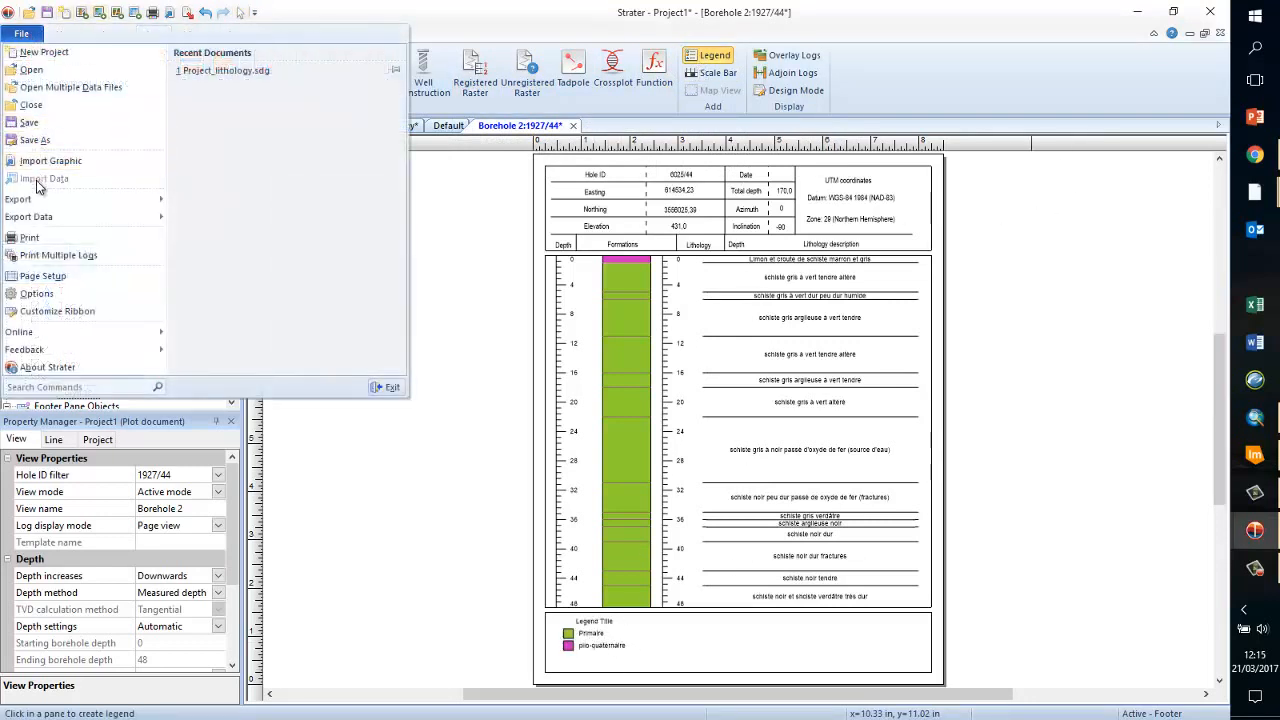
mouse_move(18, 200)
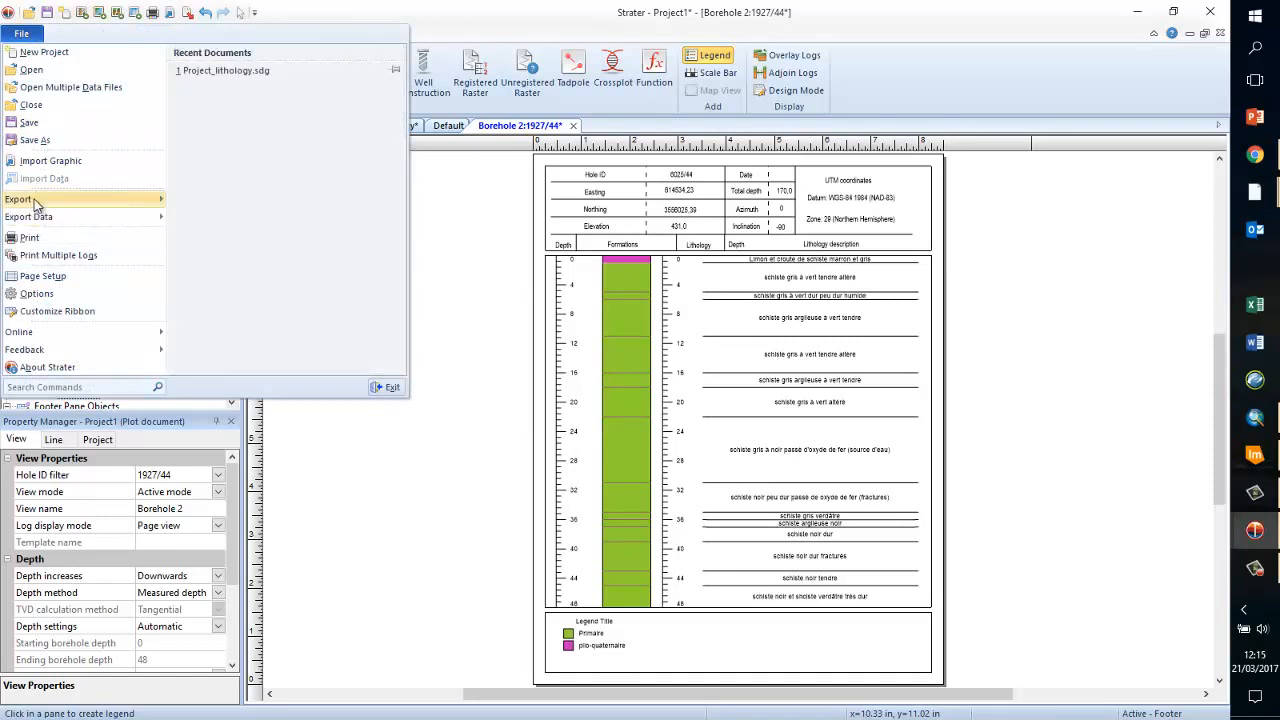
left_click(18, 200)
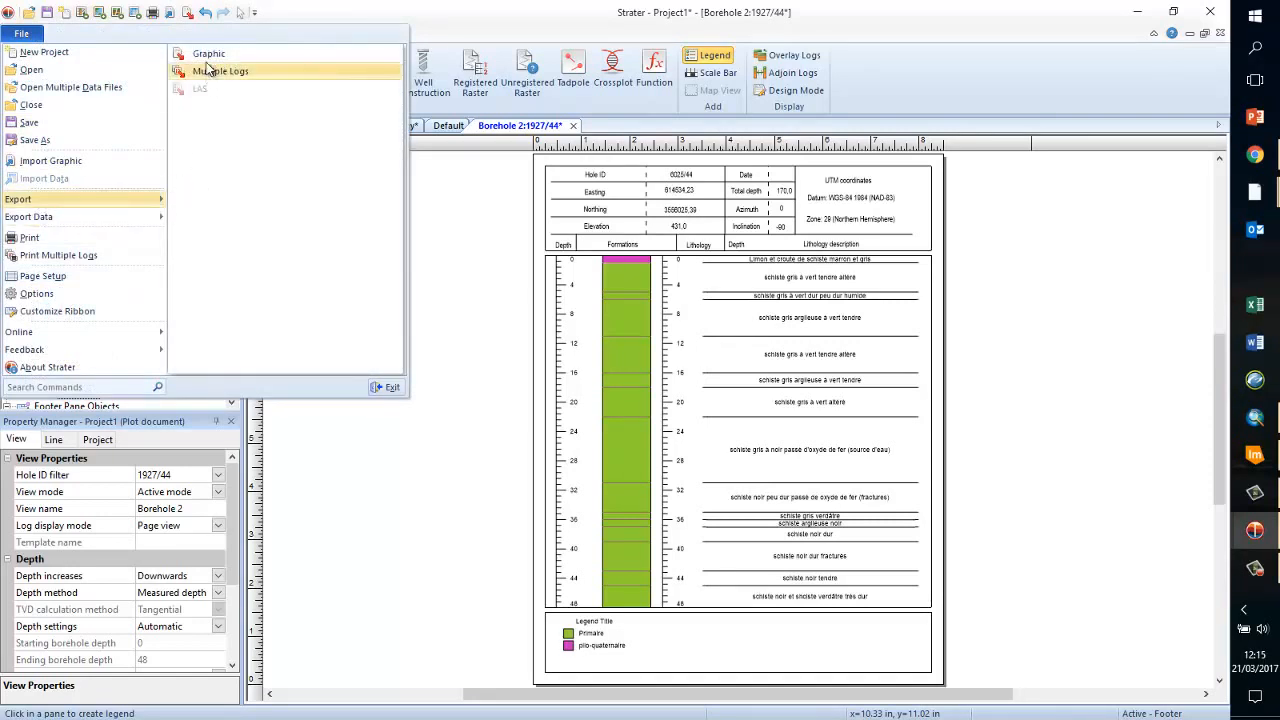
- Export the page as a PDF (Raster) named sondage on the Desktop, accepting default export settings
left_click(208, 52)
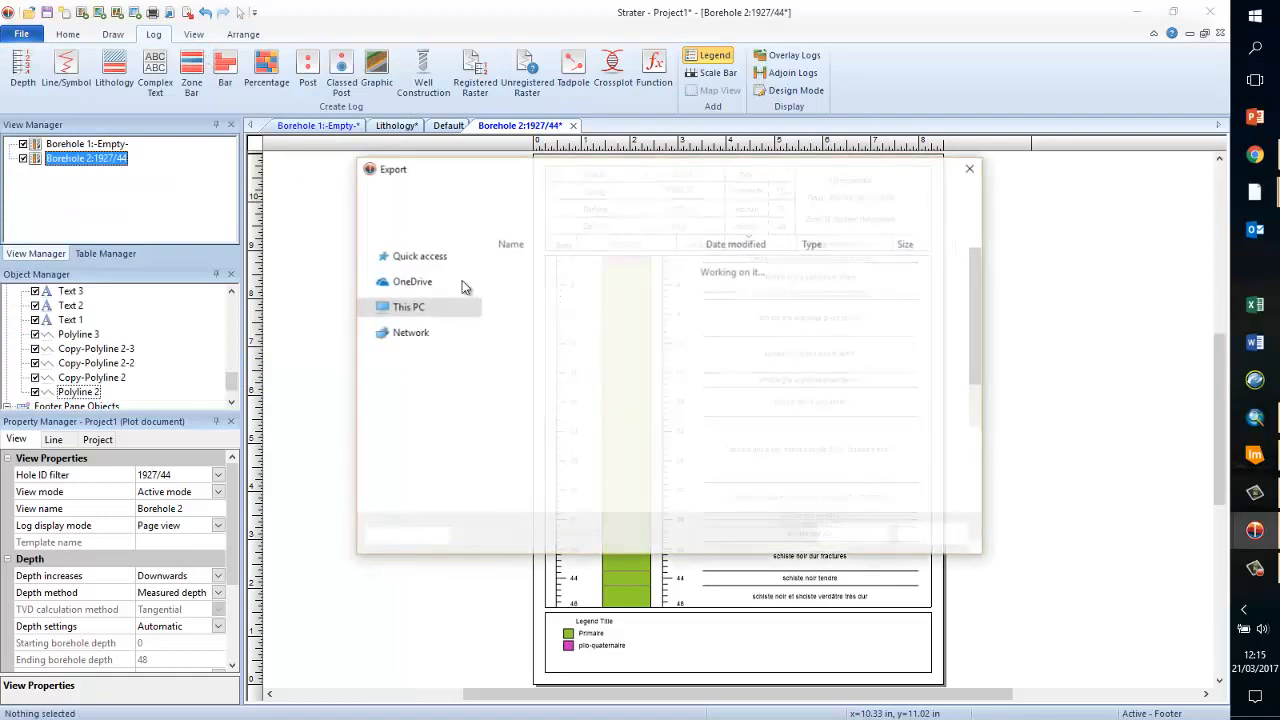
left_click(968, 478)
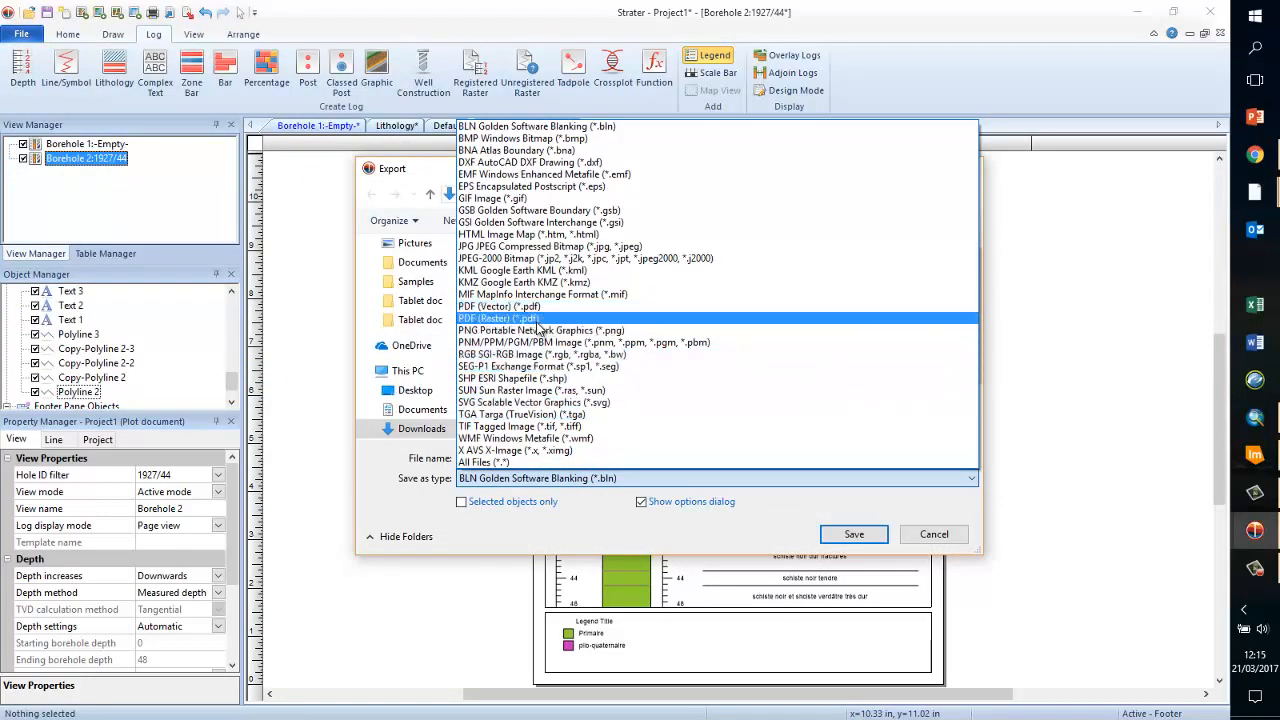
left_click(520, 318)
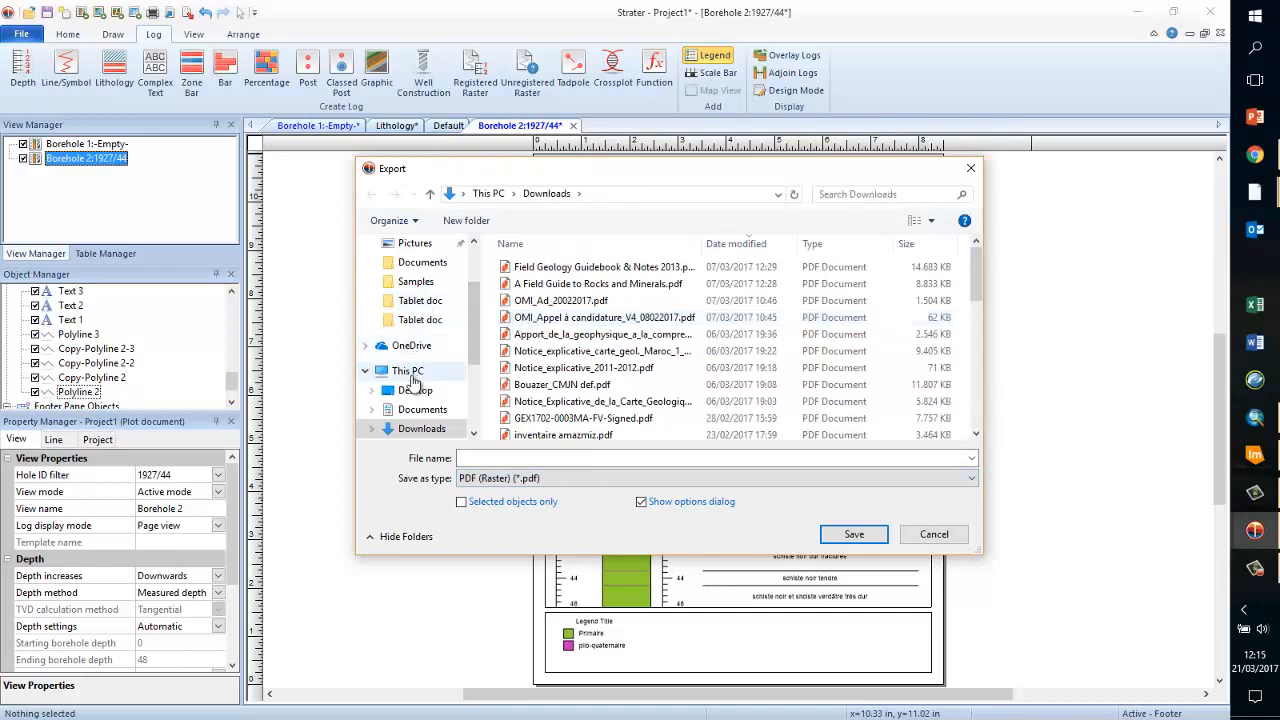
left_click(414, 390)
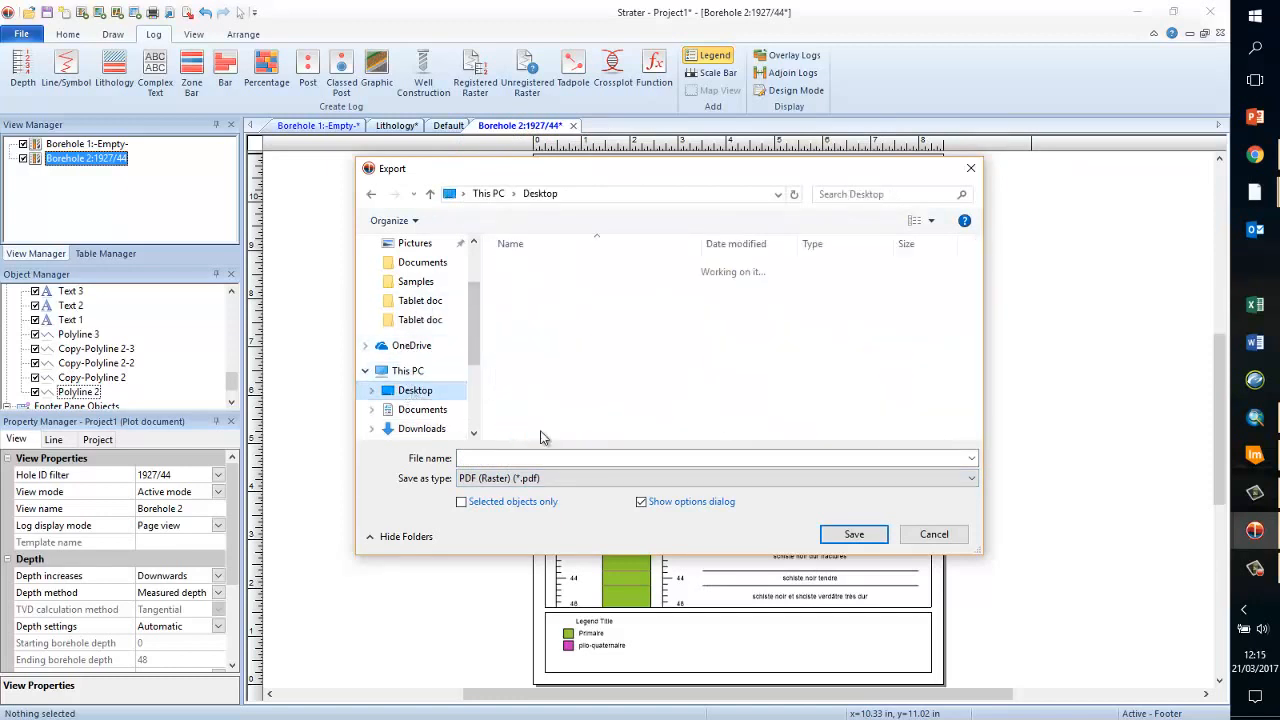
type("sondage")
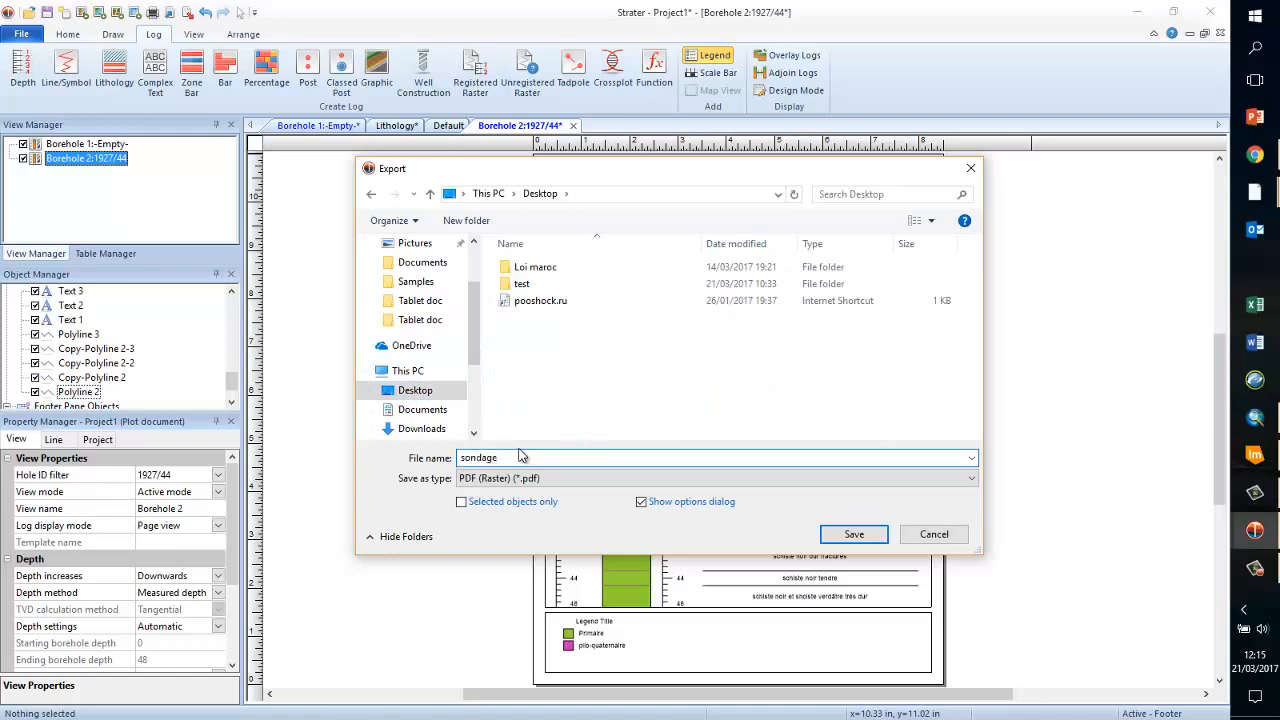
left_click(852, 532)
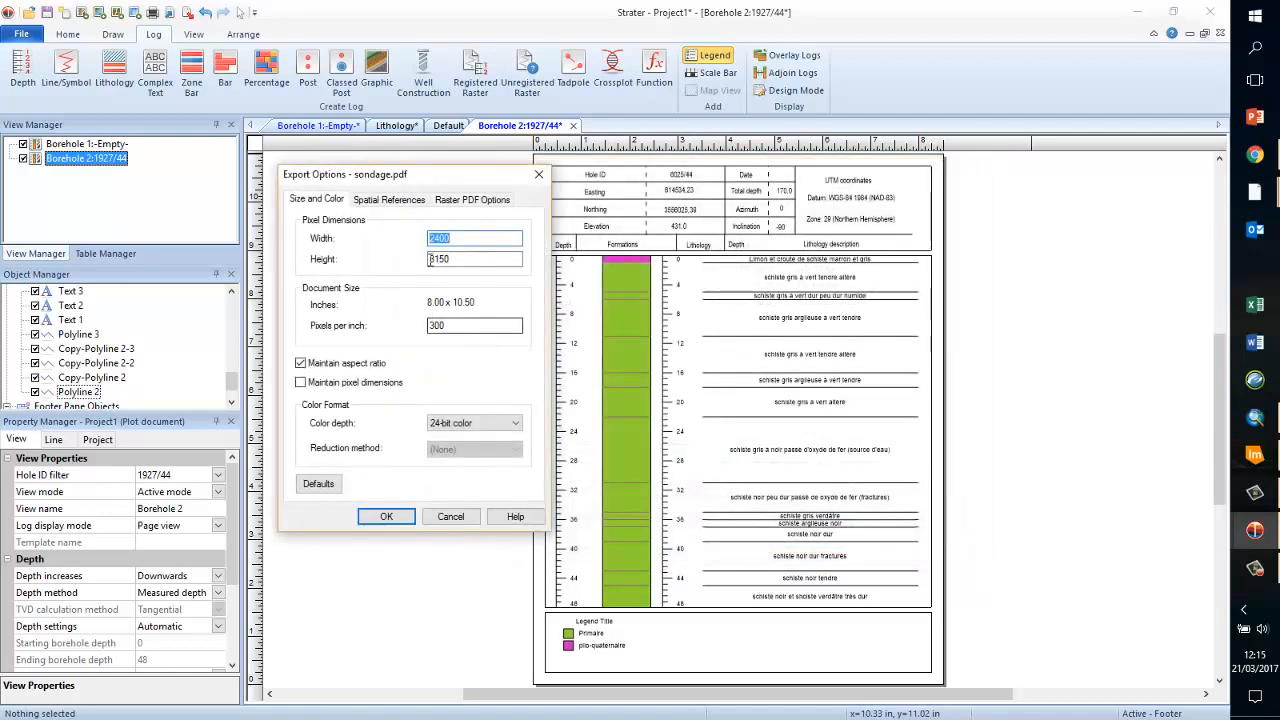
left_click(386, 516)
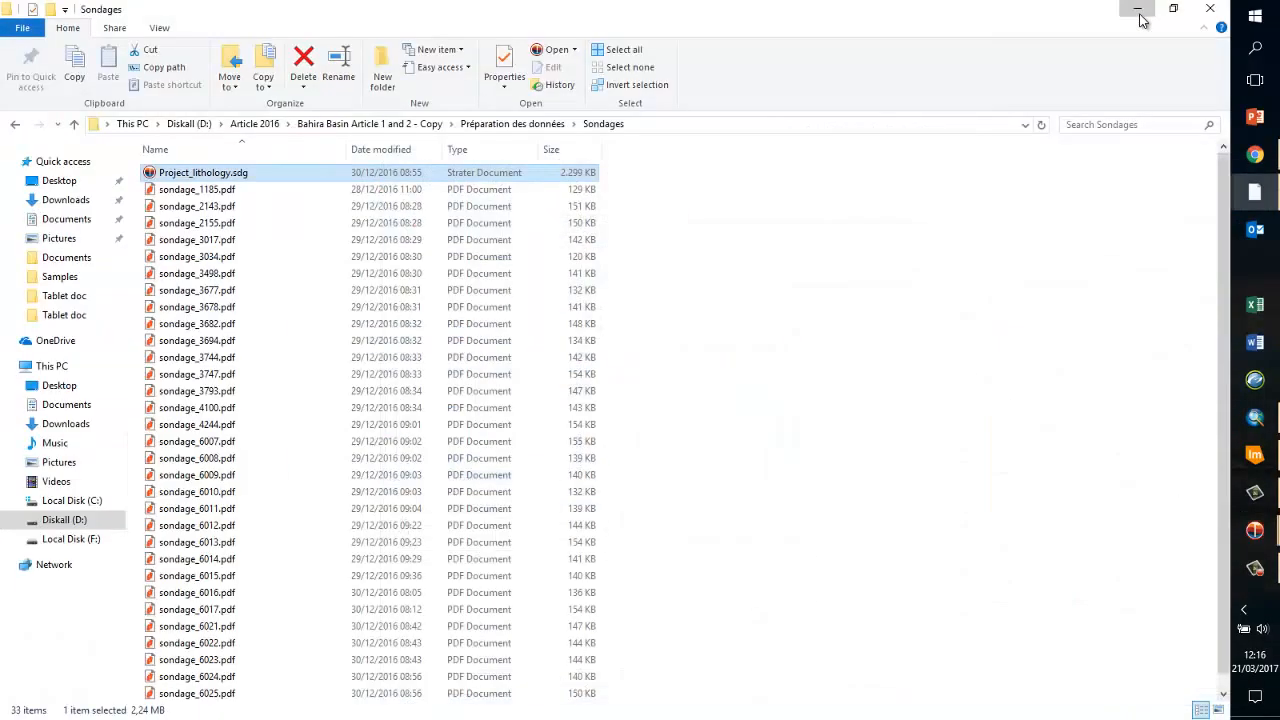
- View sondage.pdf in Nitro Pro, dismiss the default-viewer notice and scroll to the legend
left_click(1136, 8)
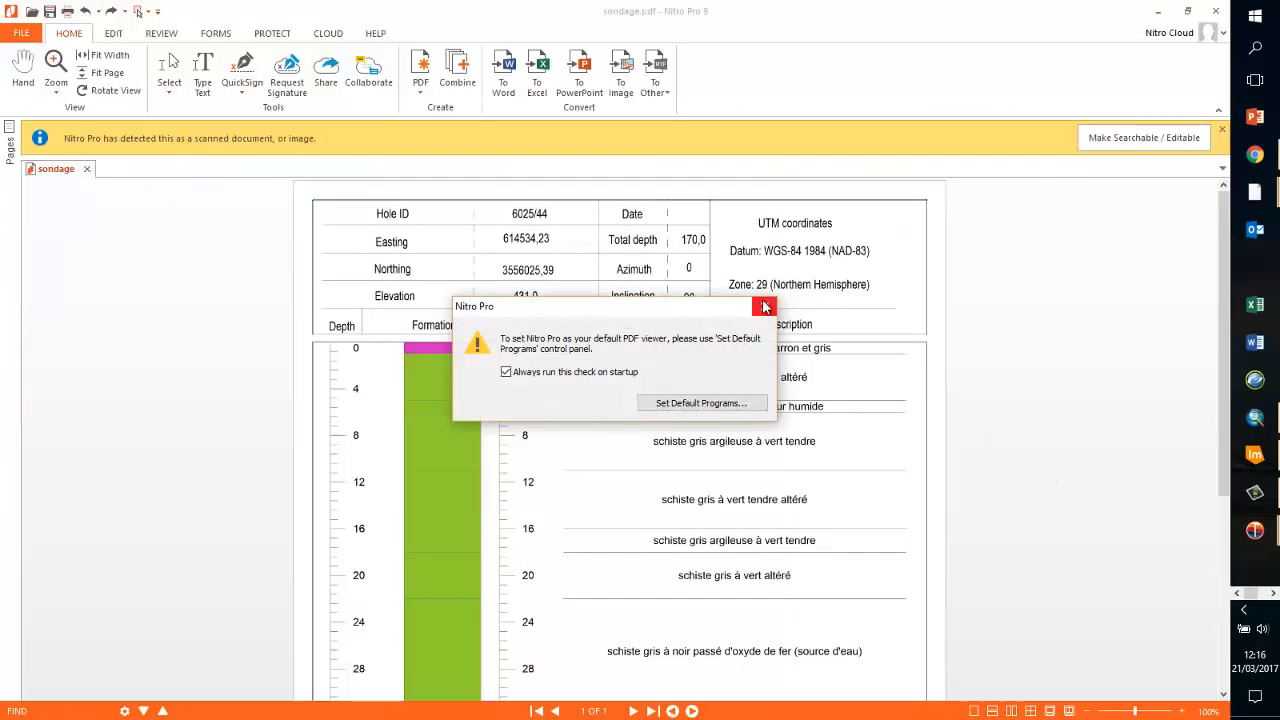
left_click(764, 306)
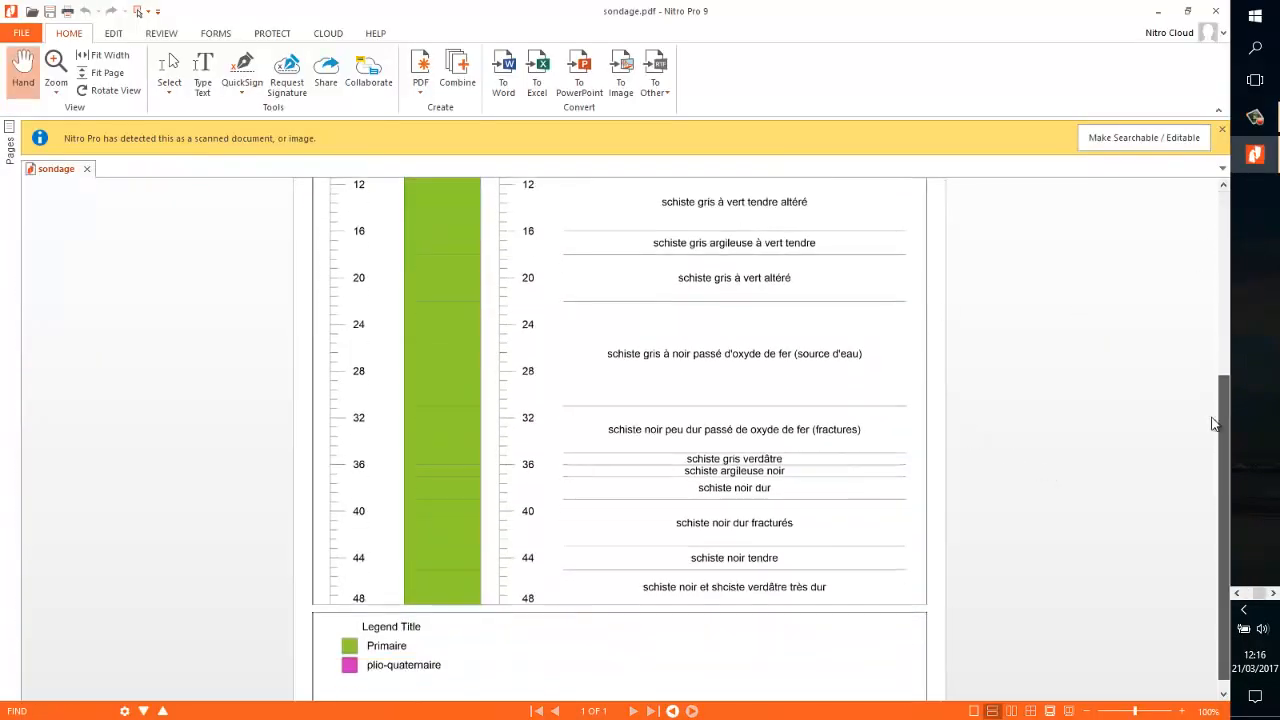
scroll("down", 3)
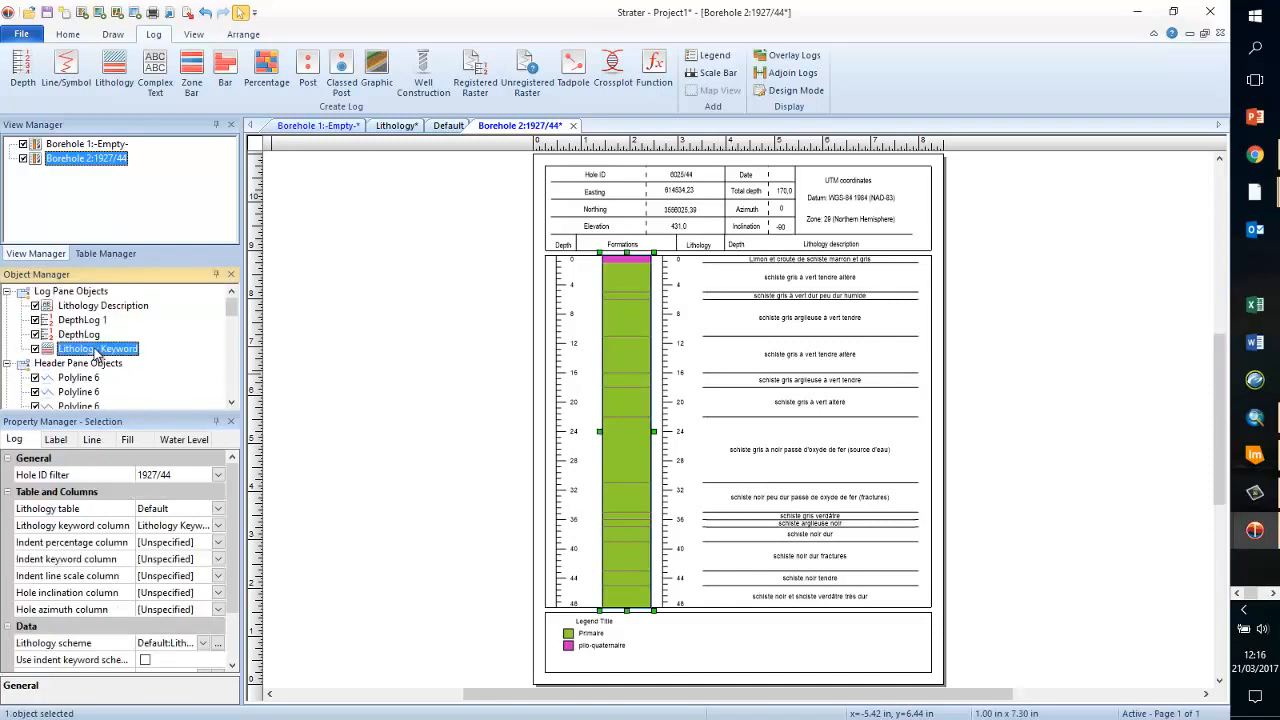
- Rename the Lithology Keyword log, keeping its existing name
right_click(98, 348)
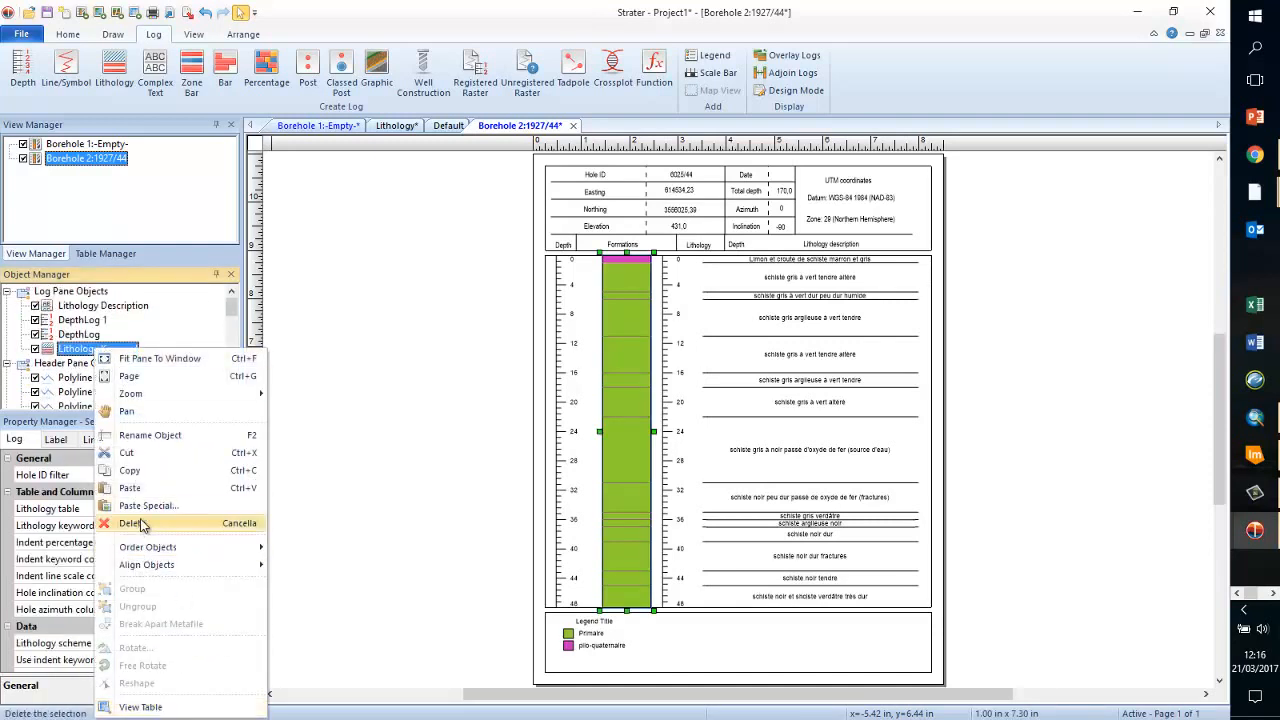
mouse_move(132, 524)
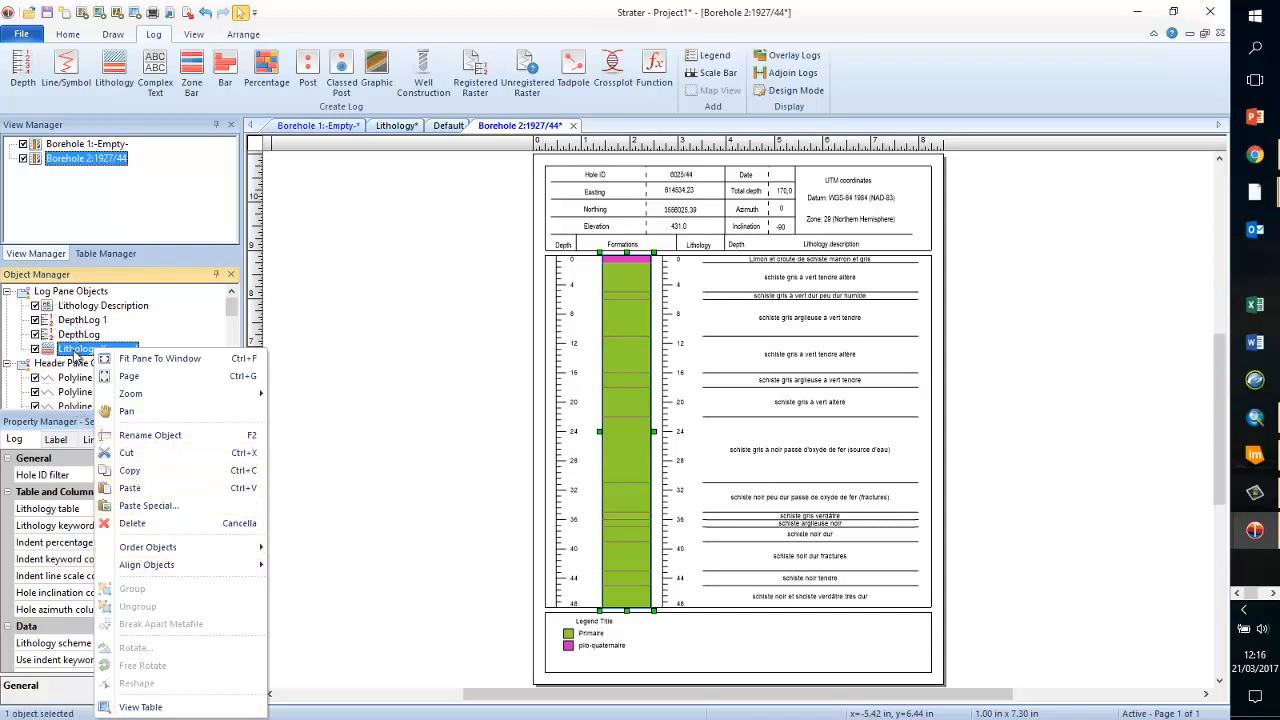
mouse_move(146, 564)
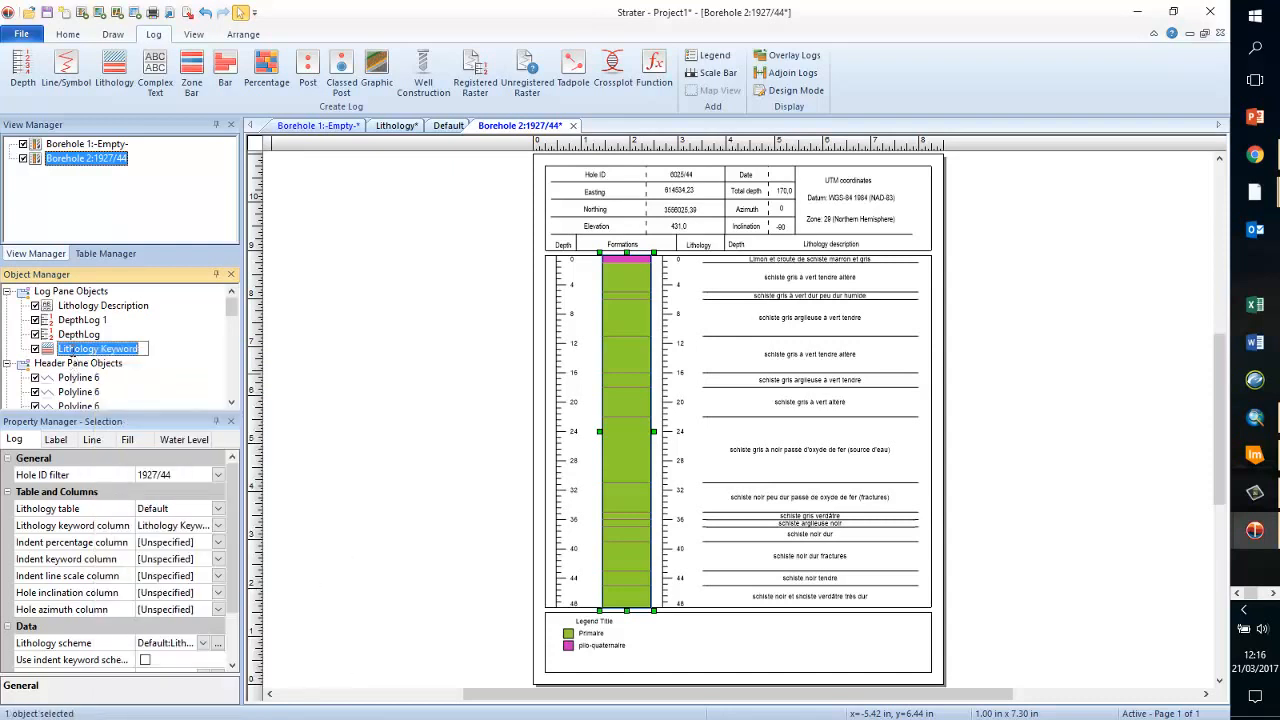
left_click(104, 304)
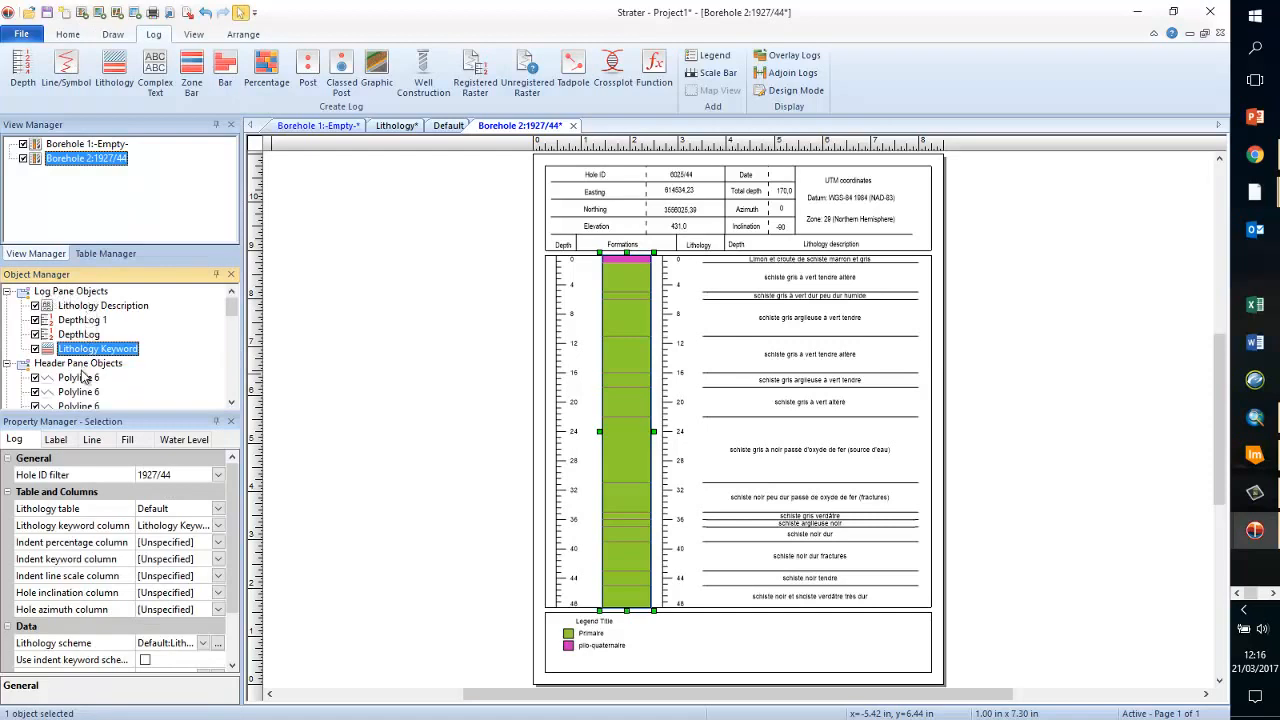
mouse_move(1256, 530)
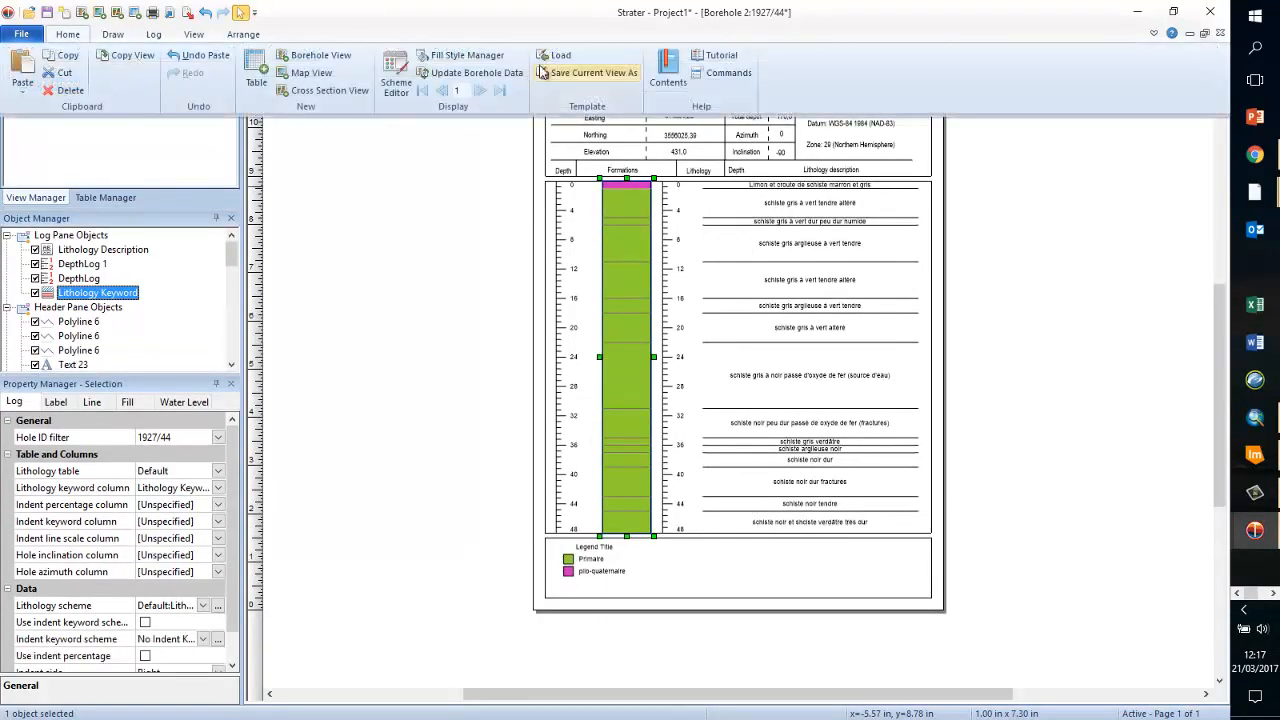
- In Scheme Editor, set Primaire fill to Autumn Orange and plio-quaternaire to Deep Yellow, then apply
left_click(396, 72)
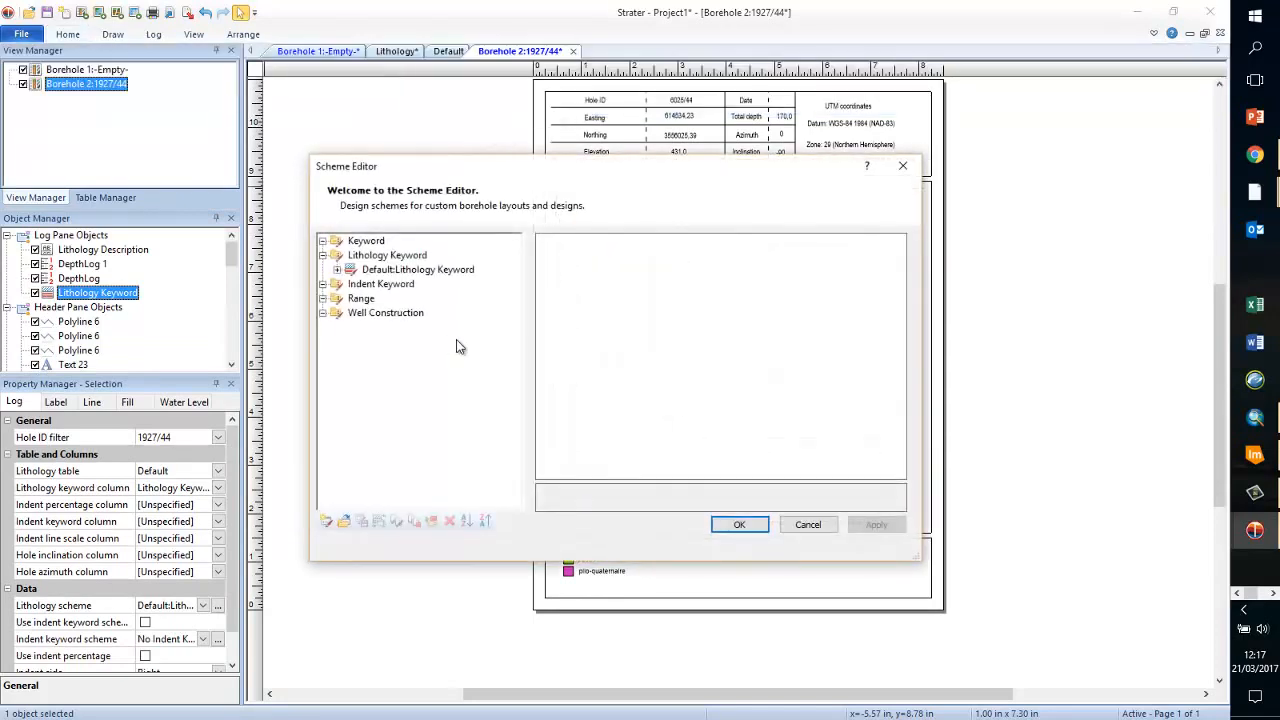
left_click(352, 268)
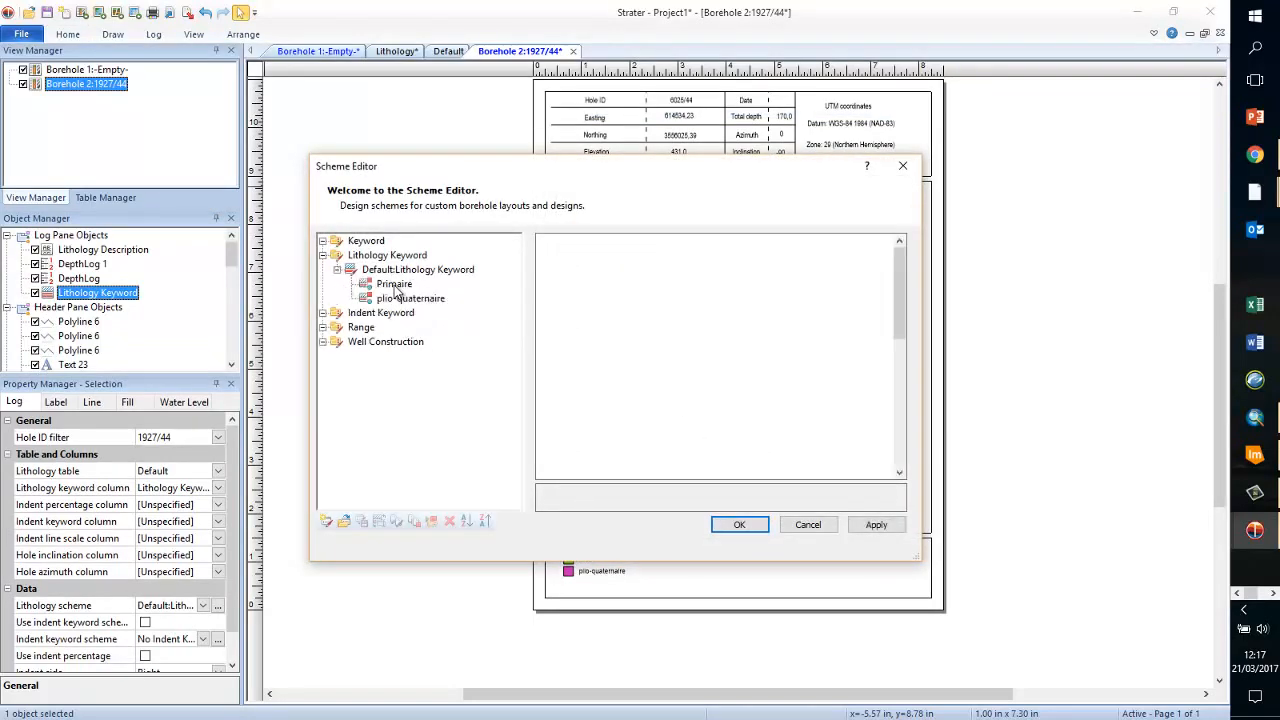
left_click(394, 284)
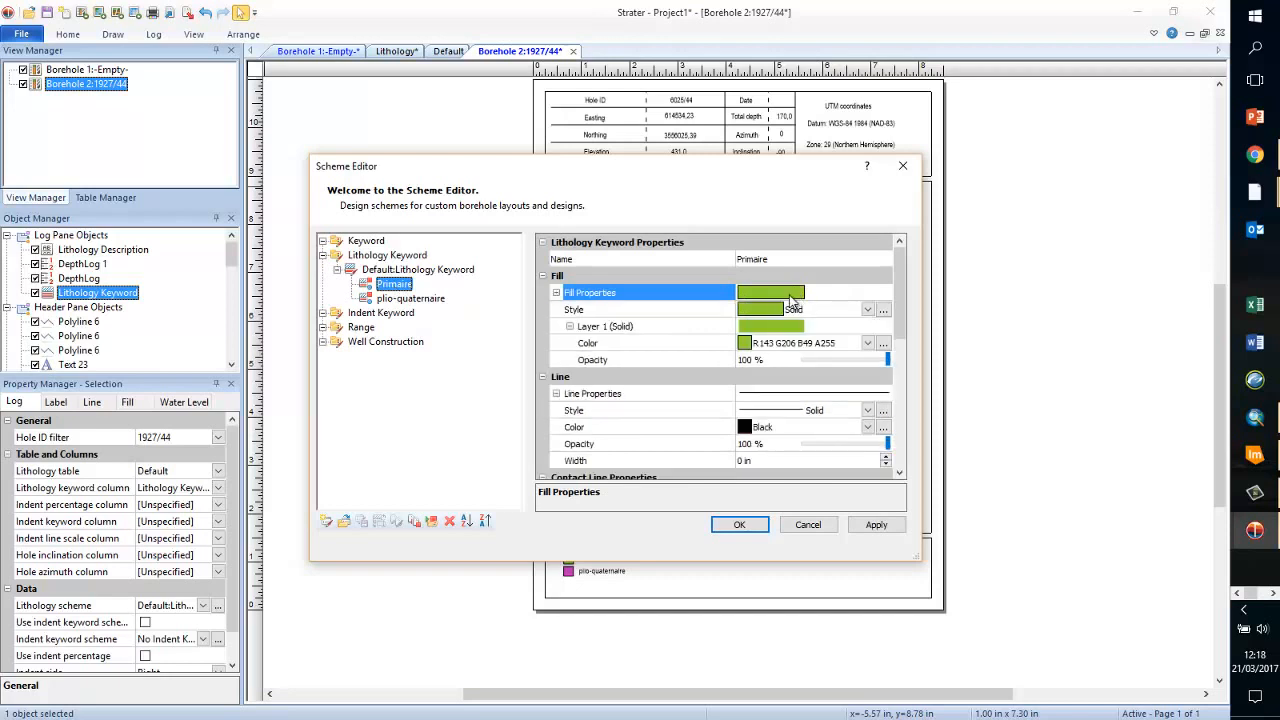
left_click(868, 308)
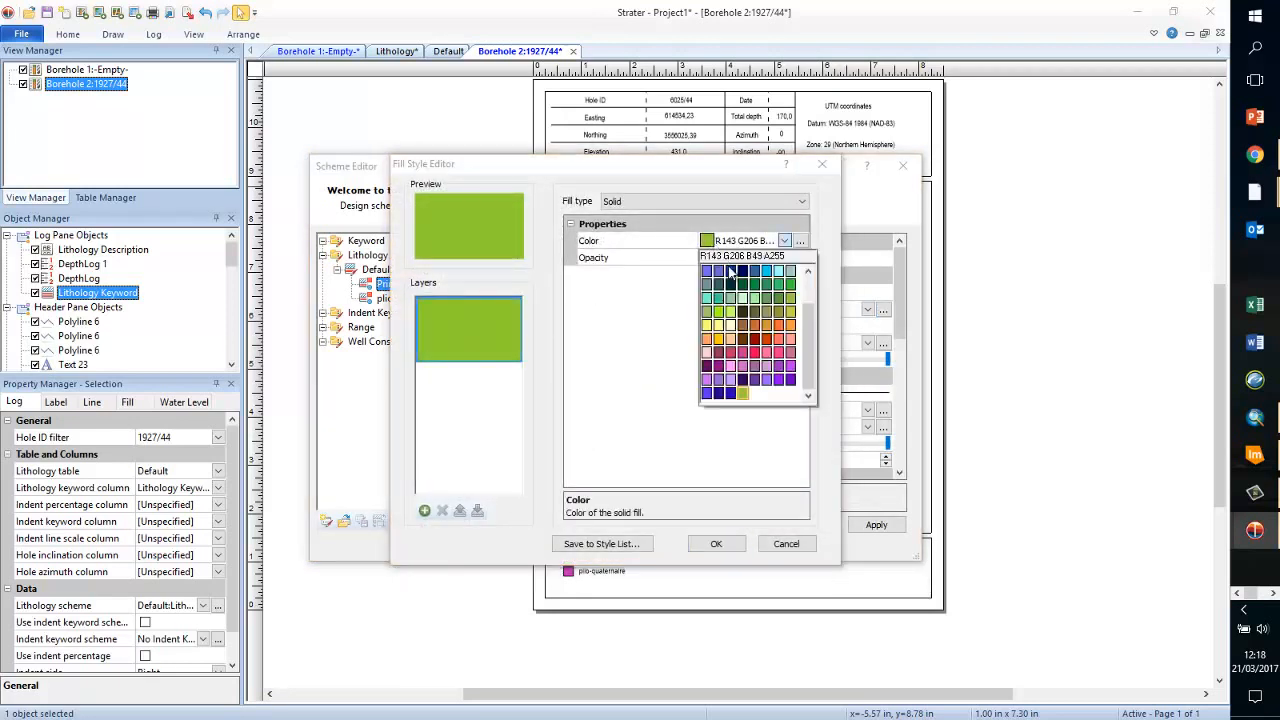
mouse_move(778, 328)
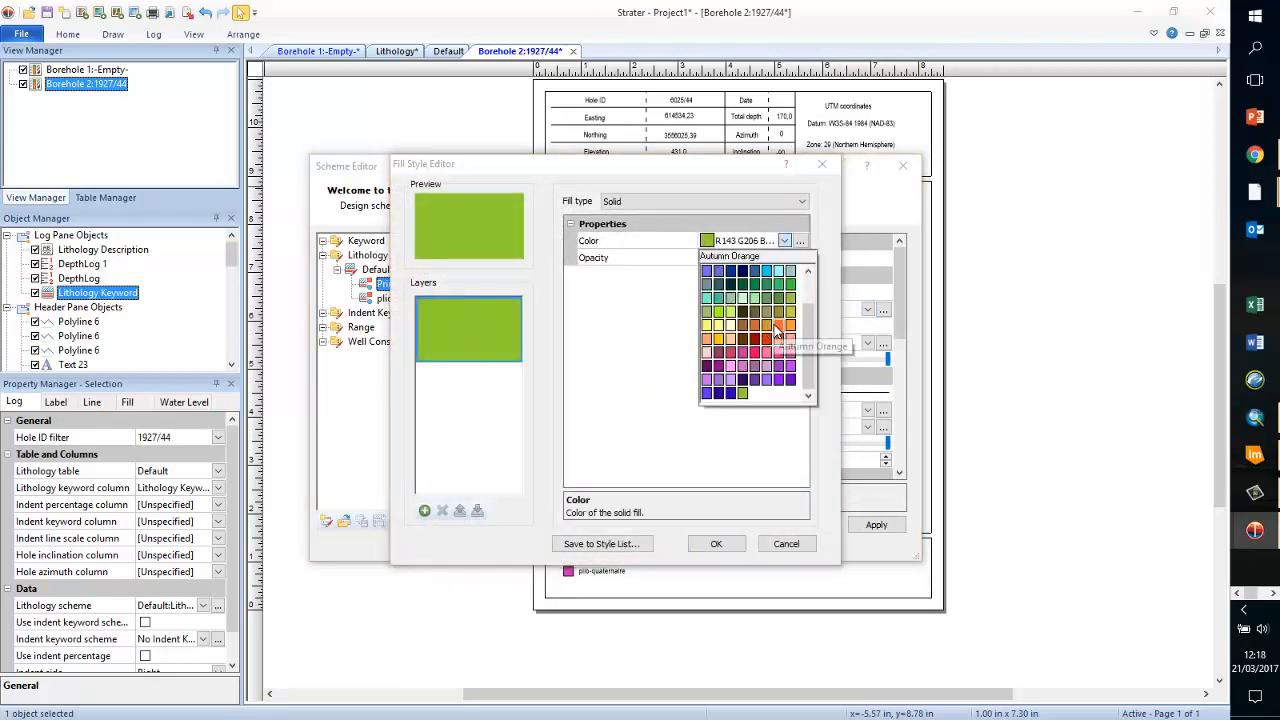
left_click(716, 544)
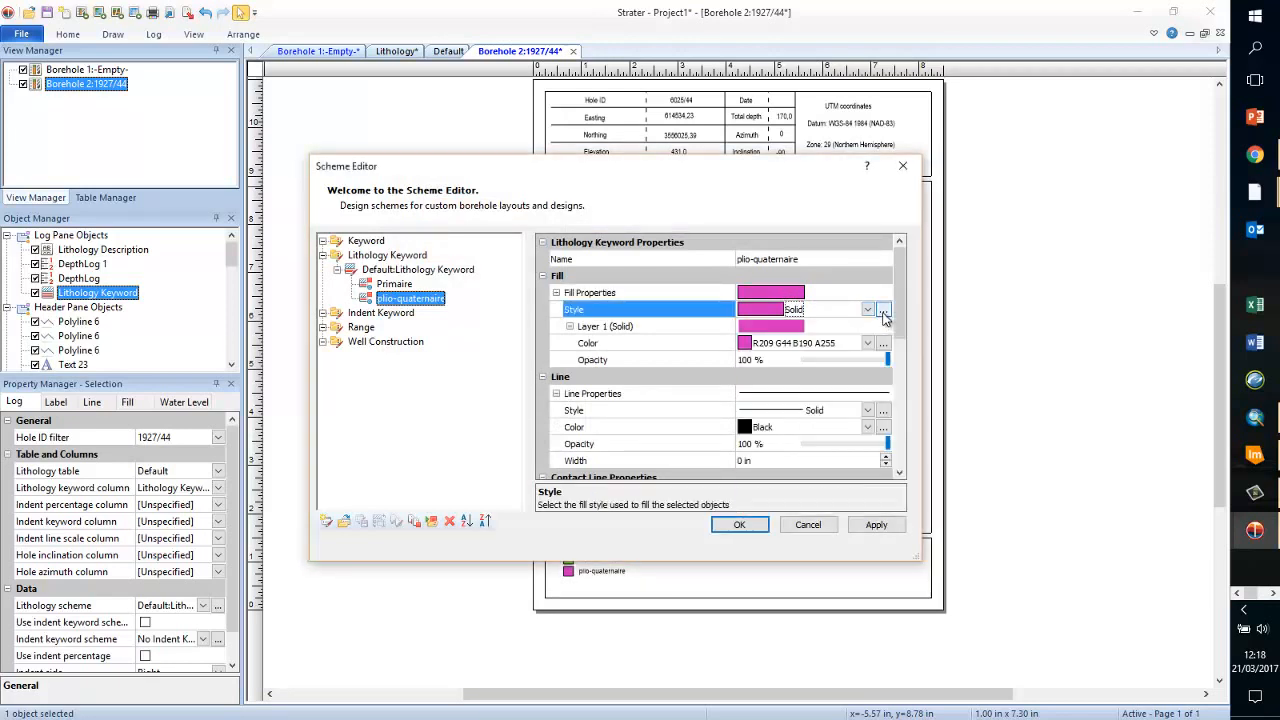
left_click(884, 308)
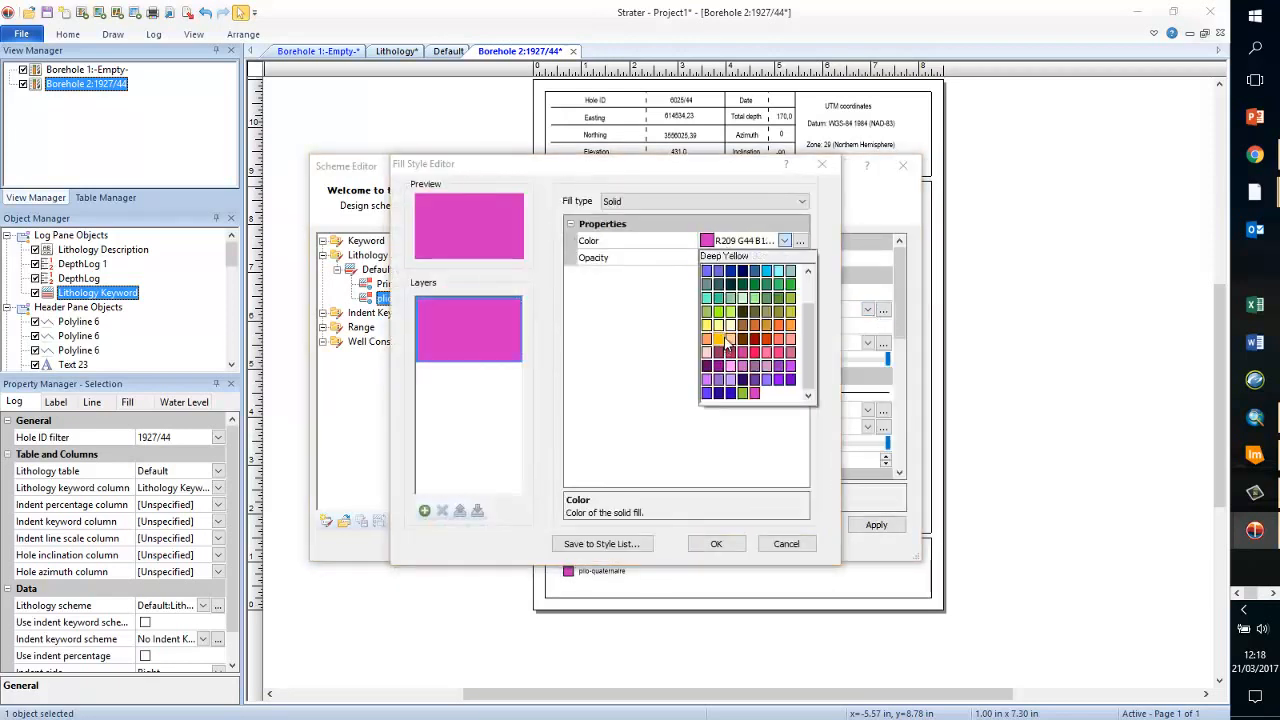
left_click(716, 544)
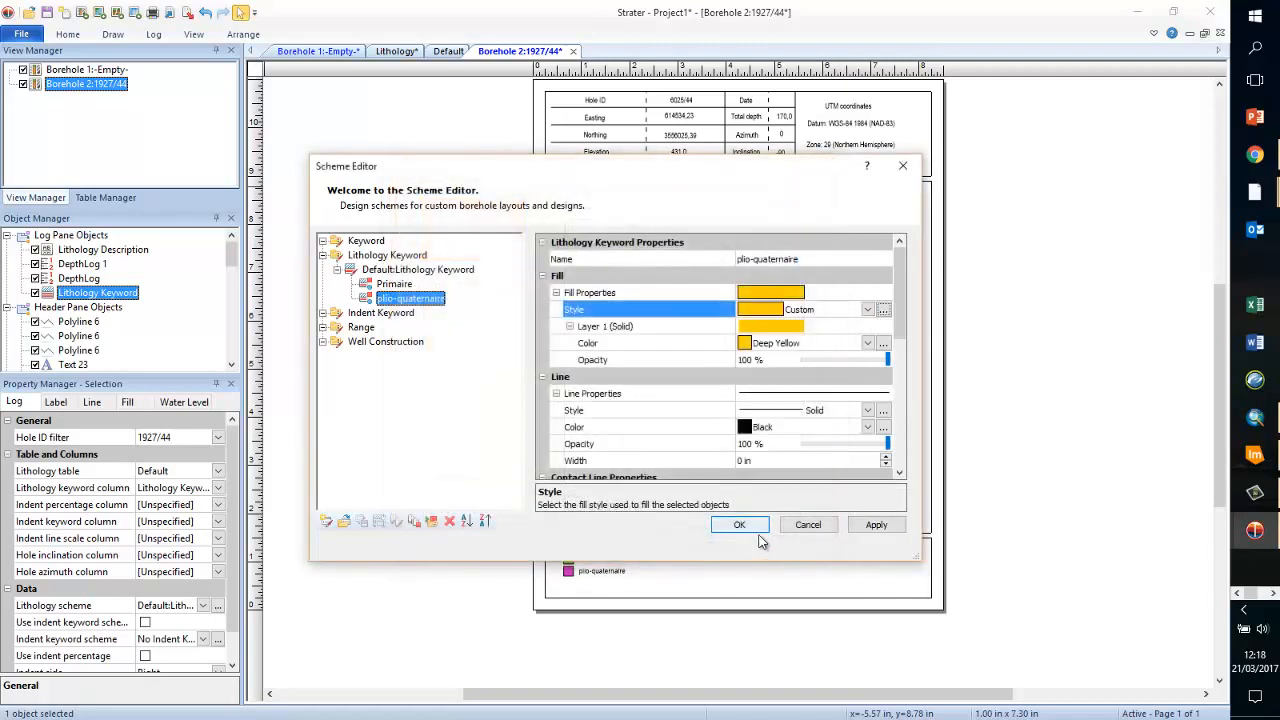
left_click(740, 524)
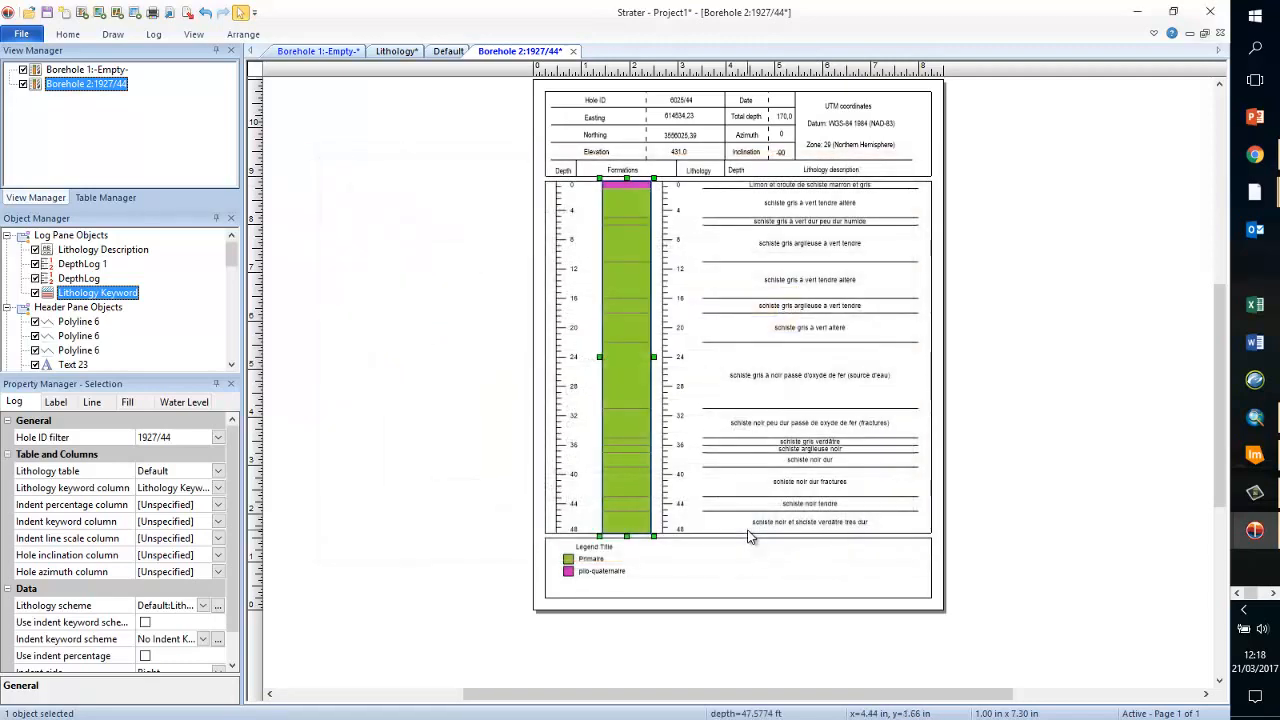